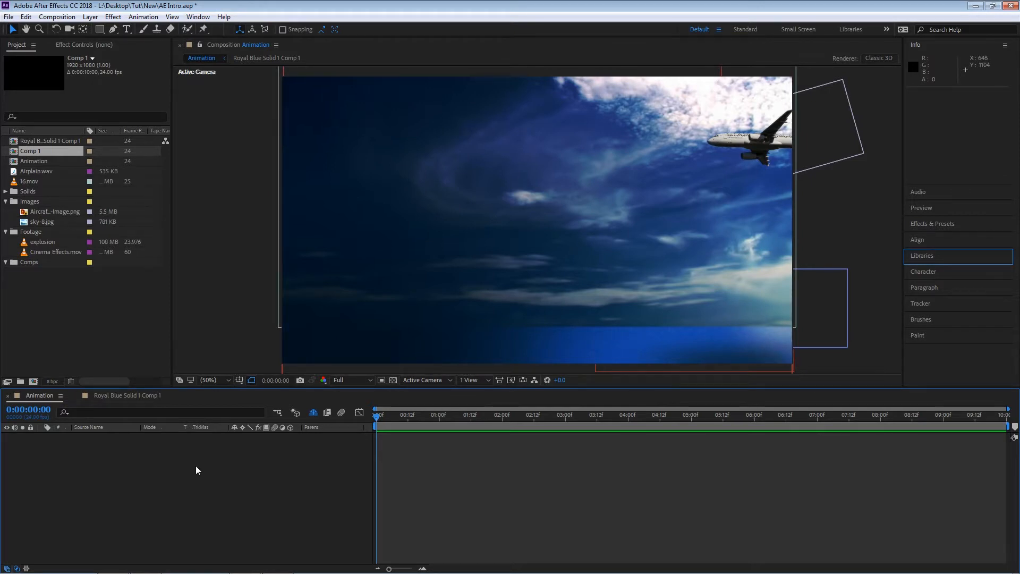
- Open the Layer menu in the Animation composition to reach New layer options
{"action": "left_click", "coordinate": [89, 16]}
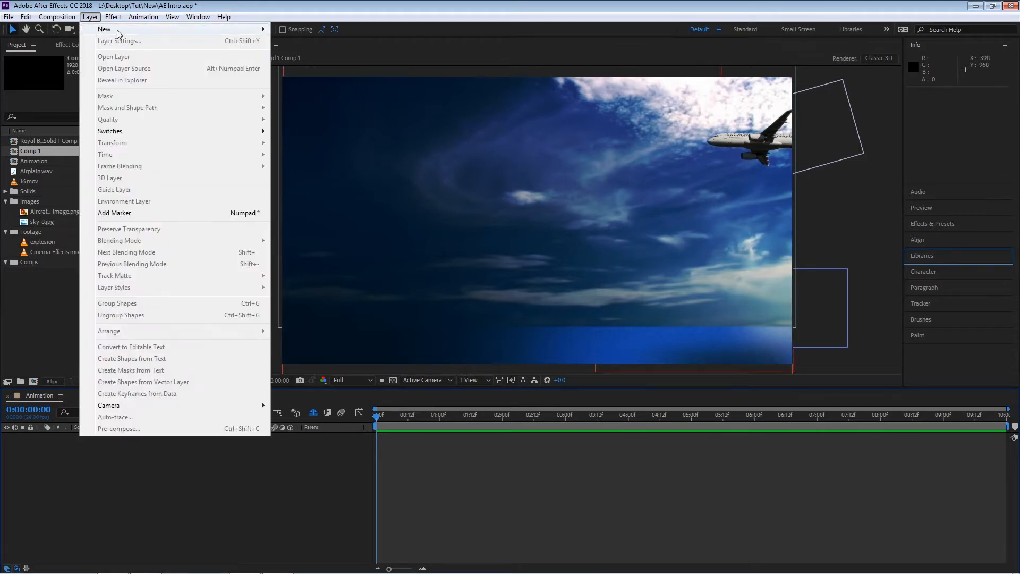
{"action": "mouse_move", "coordinate": [104, 28]}
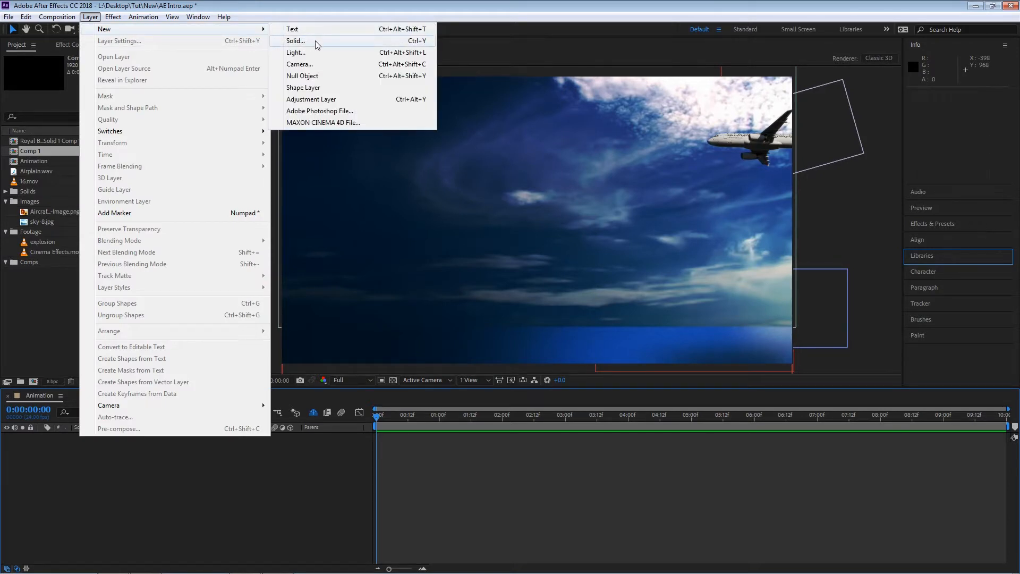
{"action": "mouse_move", "coordinate": [427, 50]}
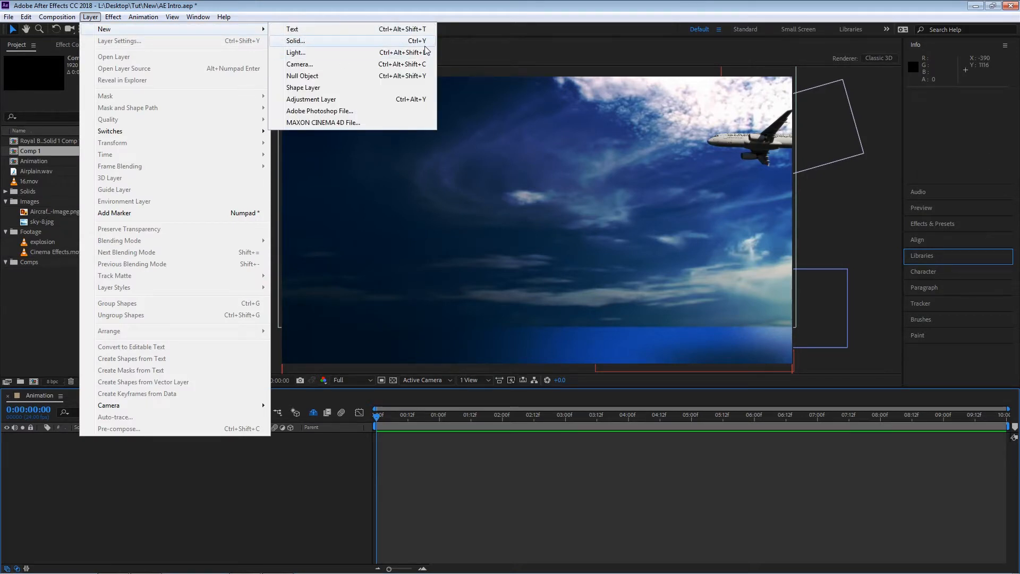
{"action": "mouse_move", "coordinate": [416, 44]}
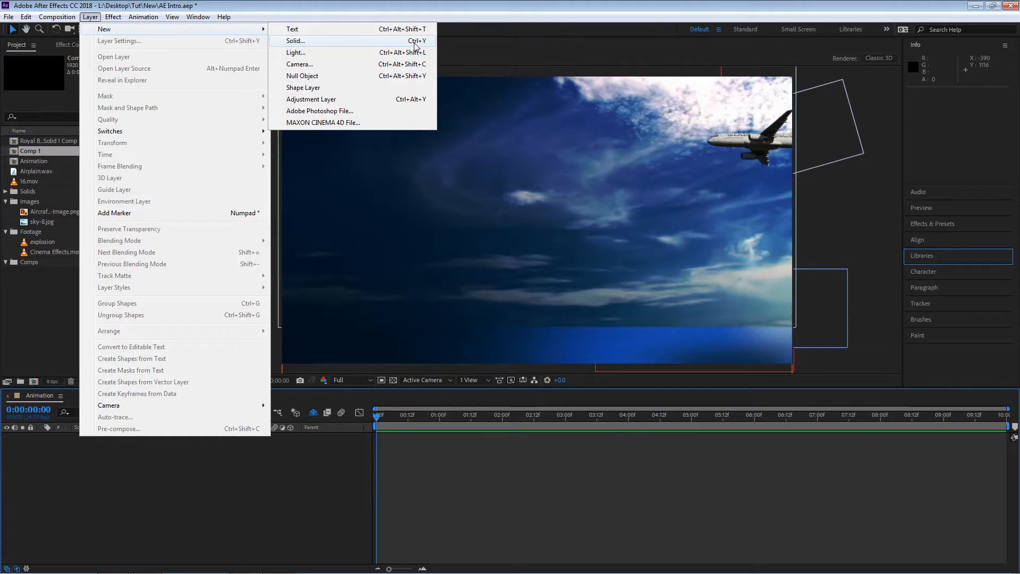
- Name a new solid 'Red', keep pixel units, and size it to the 1920×1080 comp
{"action": "left_click", "coordinate": [295, 40]}
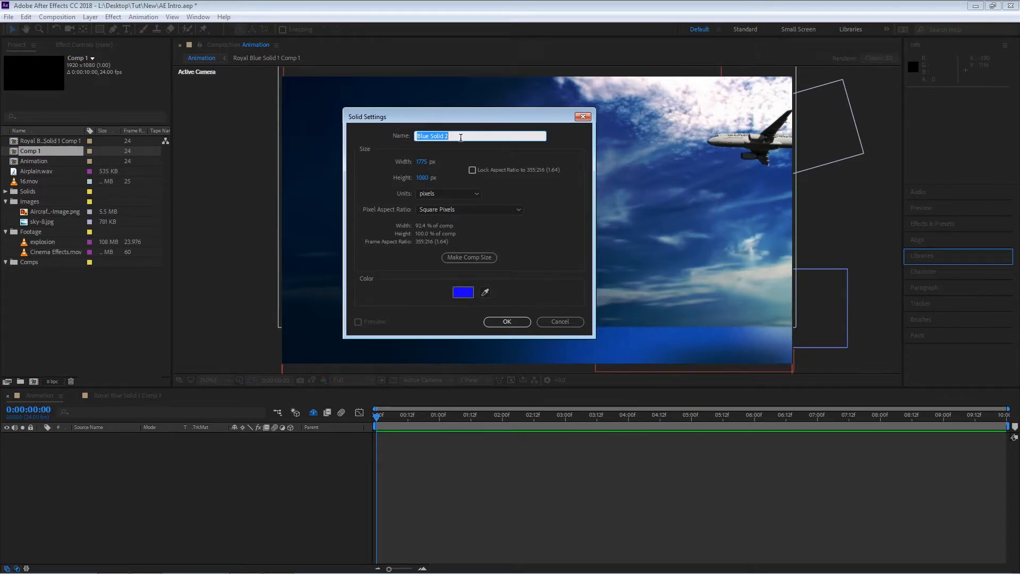
{"action": "type", "text": "R"}
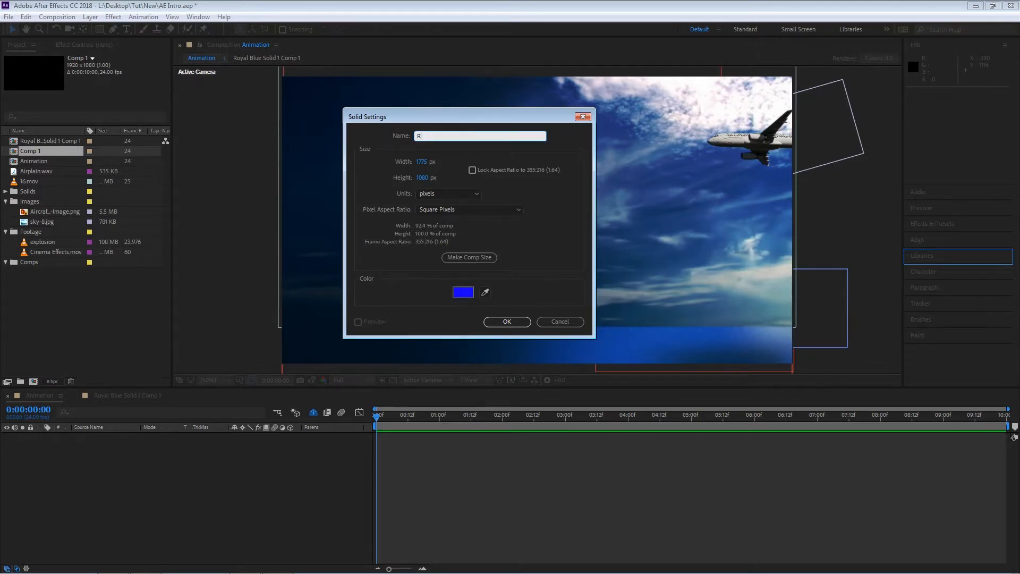
{"action": "type", "text": "ed"}
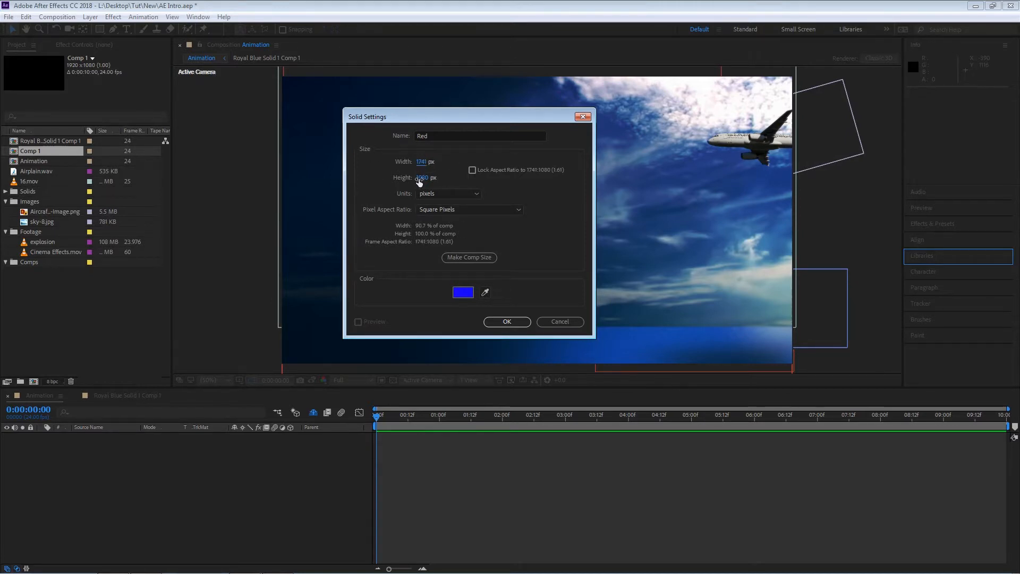
{"action": "left_click", "coordinate": [448, 193]}
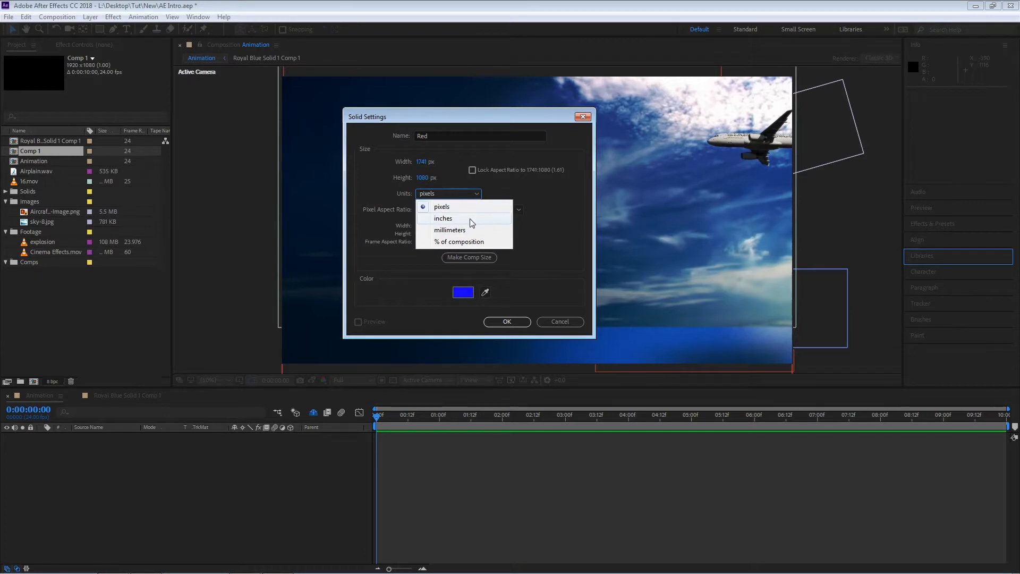
{"action": "mouse_move", "coordinate": [493, 227]}
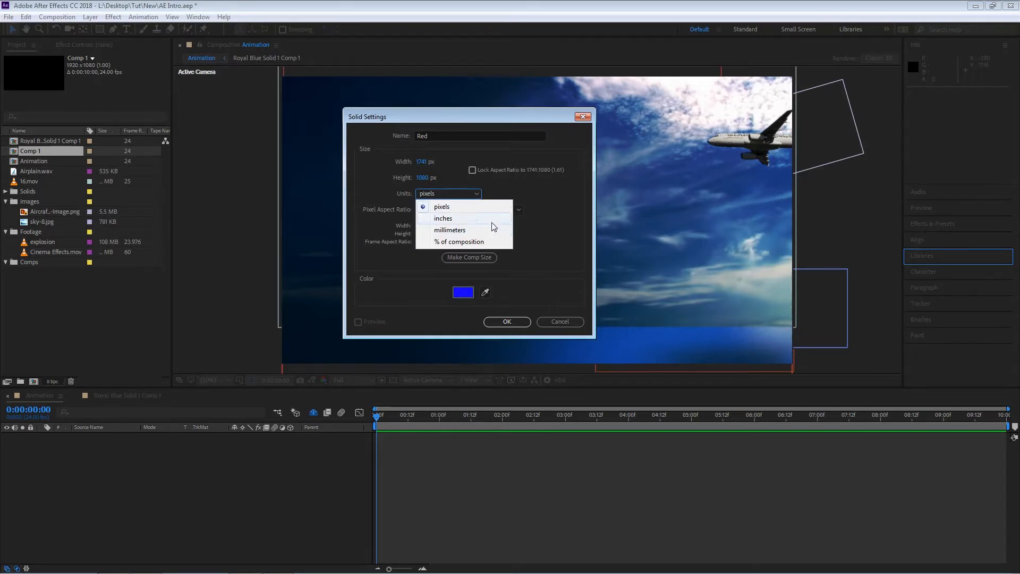
{"action": "left_click", "coordinate": [442, 206]}
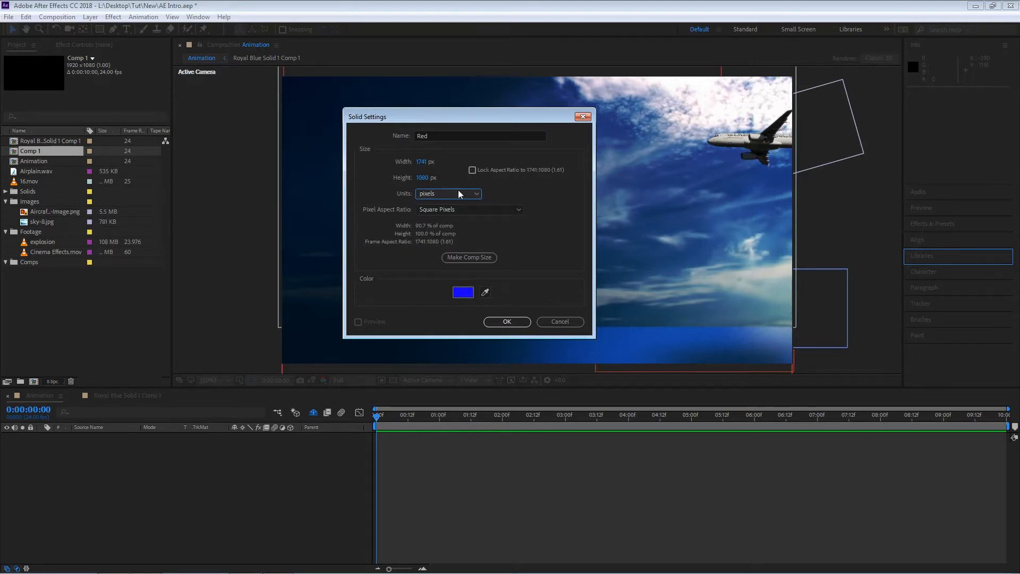
{"action": "mouse_move", "coordinate": [467, 205]}
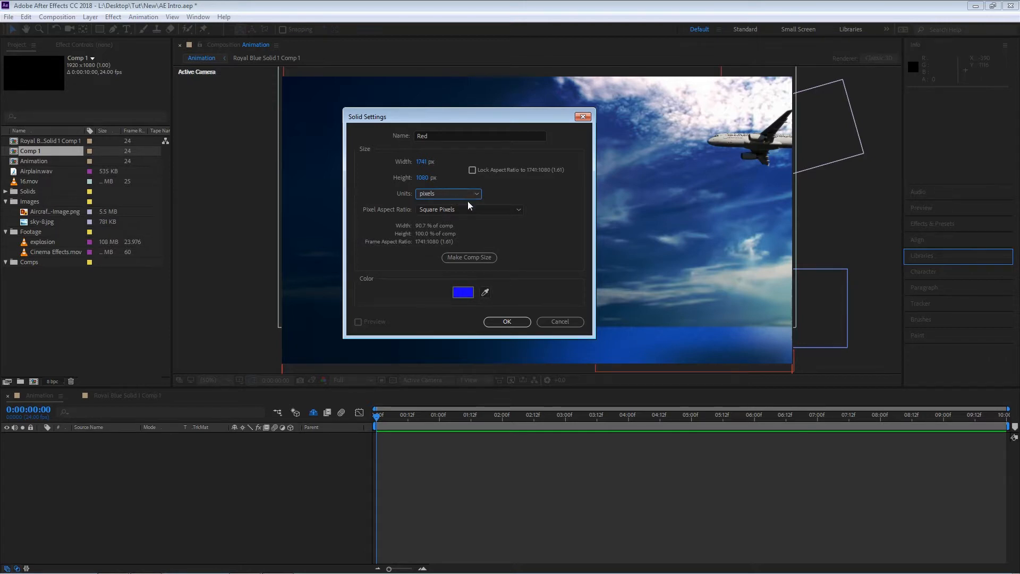
{"action": "mouse_move", "coordinate": [371, 279]}
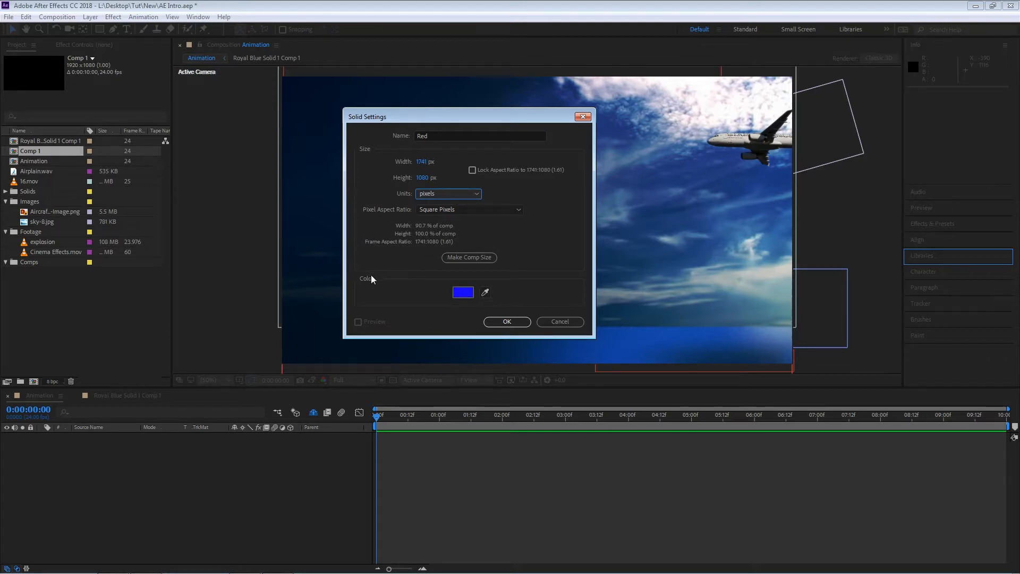
{"action": "mouse_move", "coordinate": [395, 194]}
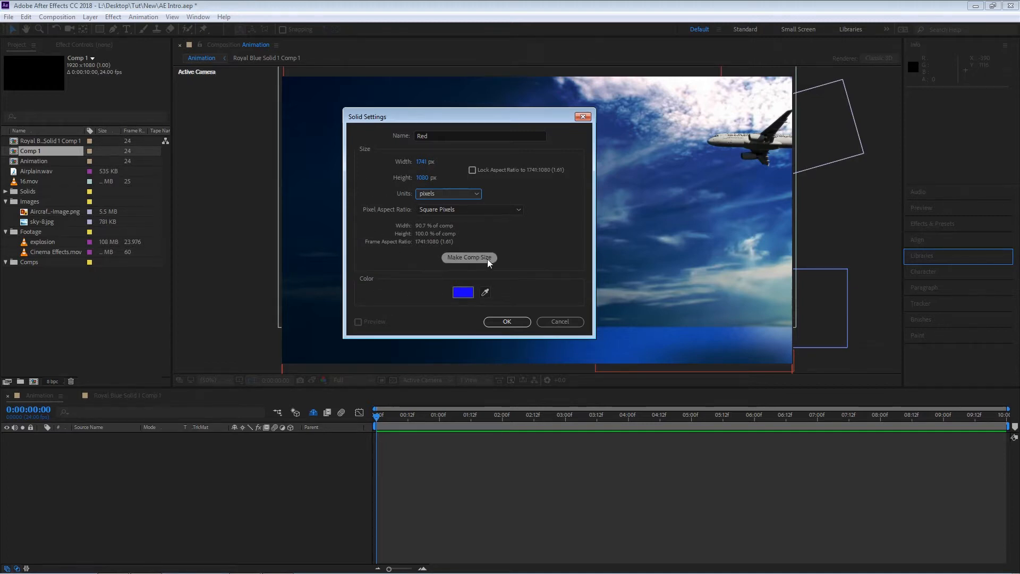
{"action": "left_click", "coordinate": [469, 257]}
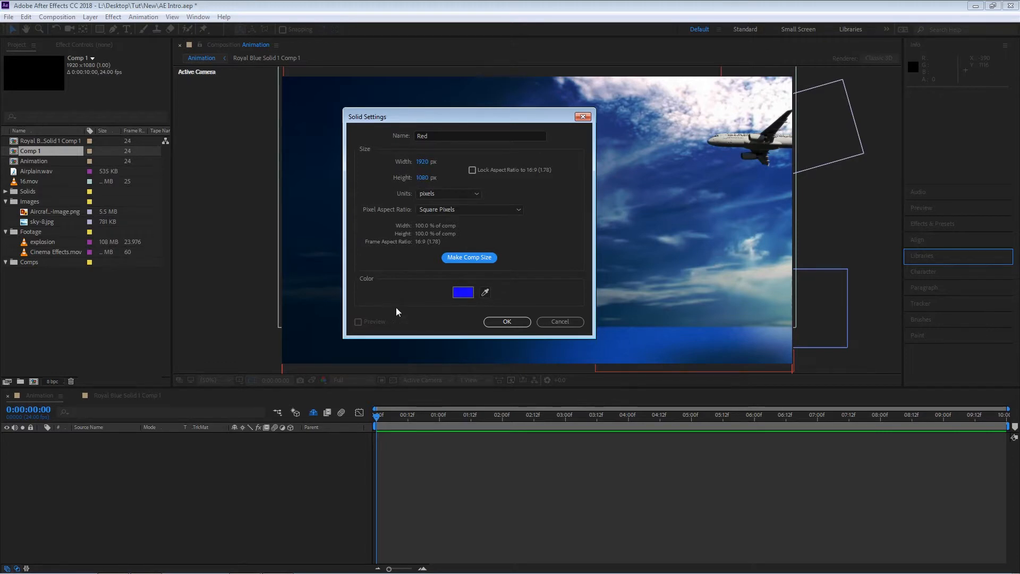
- Change the solid's colour from blue to pure red, FF0000
{"action": "left_click", "coordinate": [463, 292]}
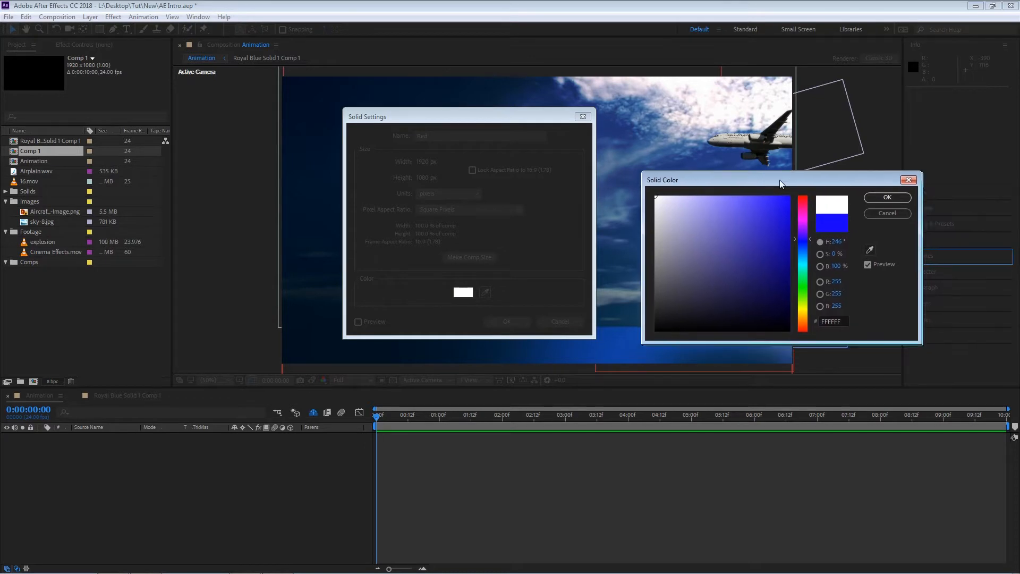
{"action": "left_click_drag", "start_coordinate": [781, 179], "coordinate": [709, 184]}
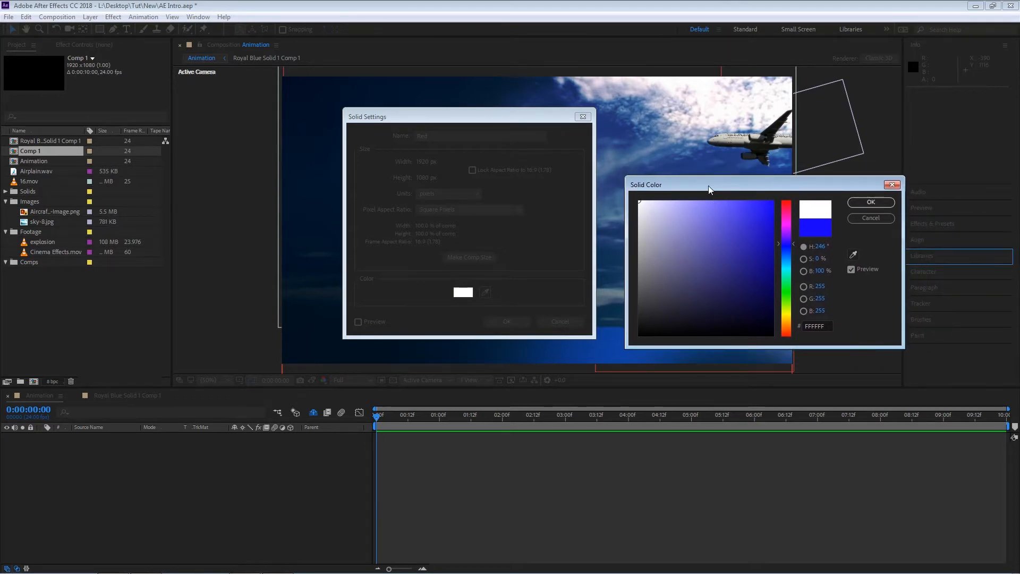
{"action": "left_click", "coordinate": [789, 202]}
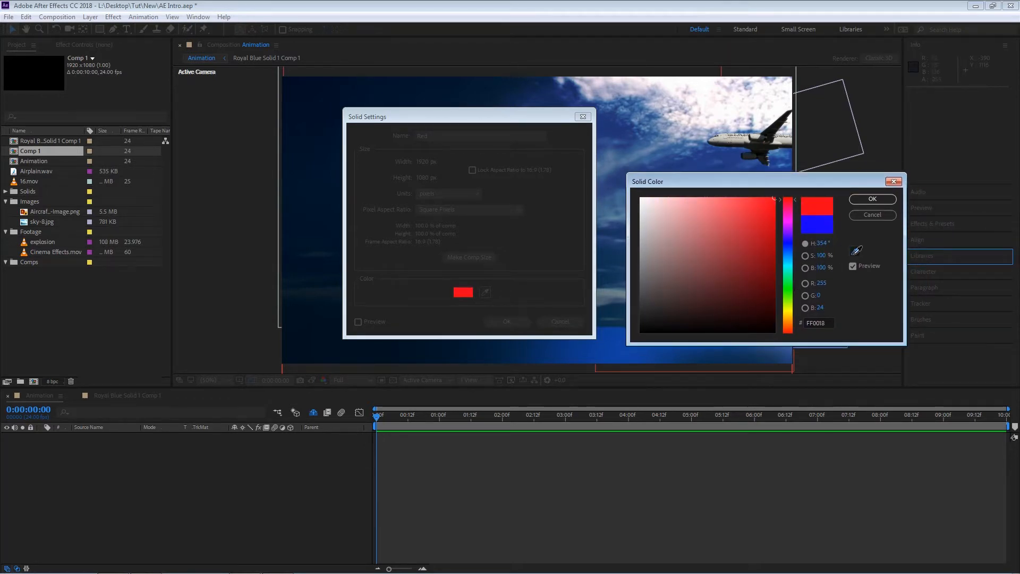
{"action": "left_click", "coordinate": [774, 313]}
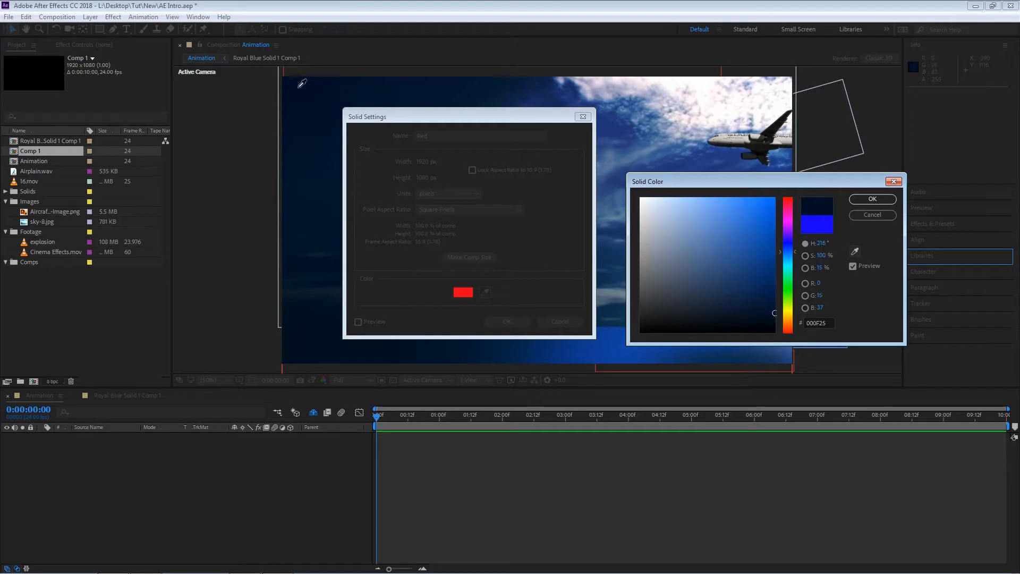
{"action": "left_click", "coordinate": [737, 264]}
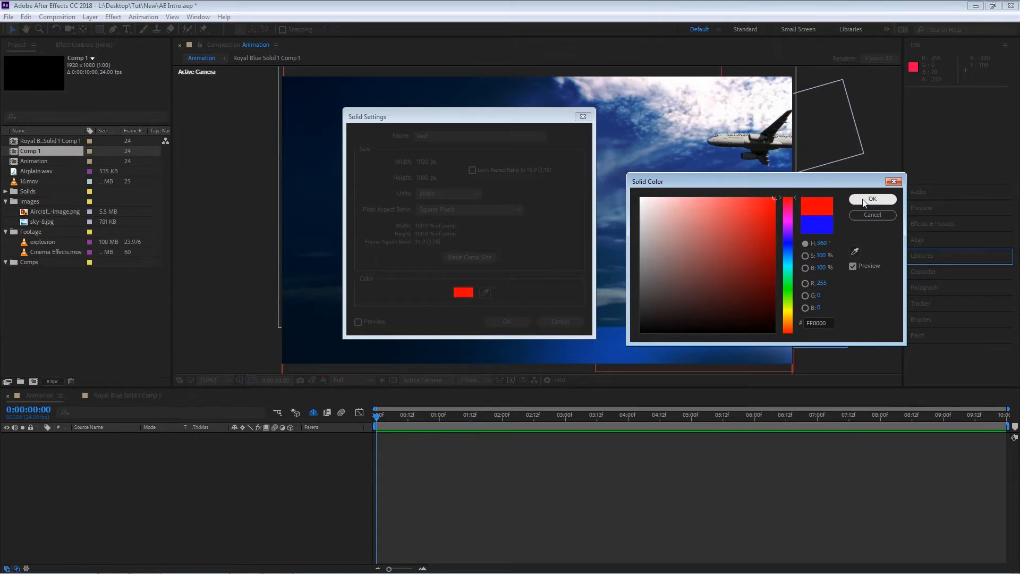
{"action": "left_click", "coordinate": [872, 199]}
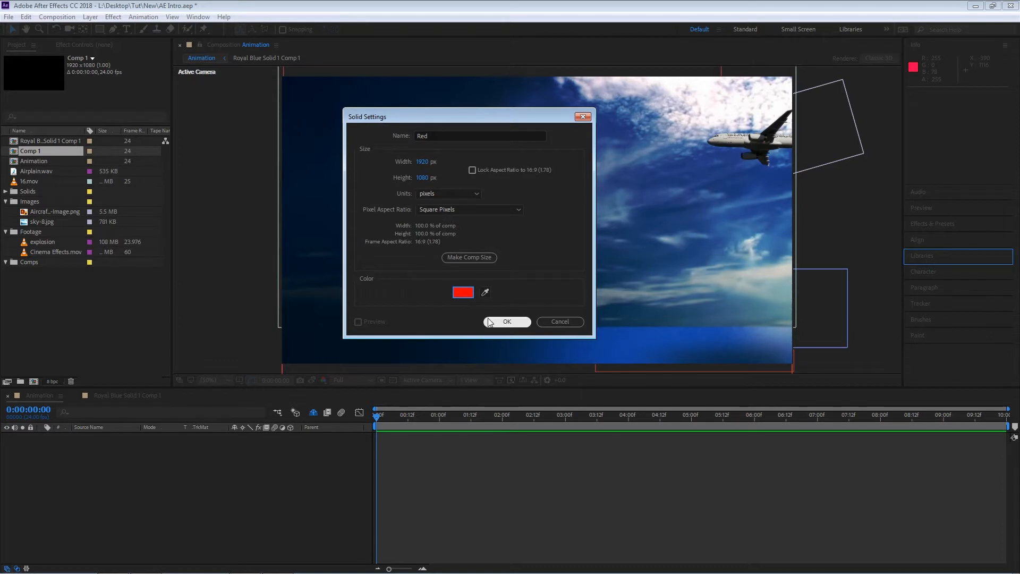
- Confirm Solid Settings to add the full-frame Red solid layer to the timeline
{"action": "left_click", "coordinate": [507, 322]}
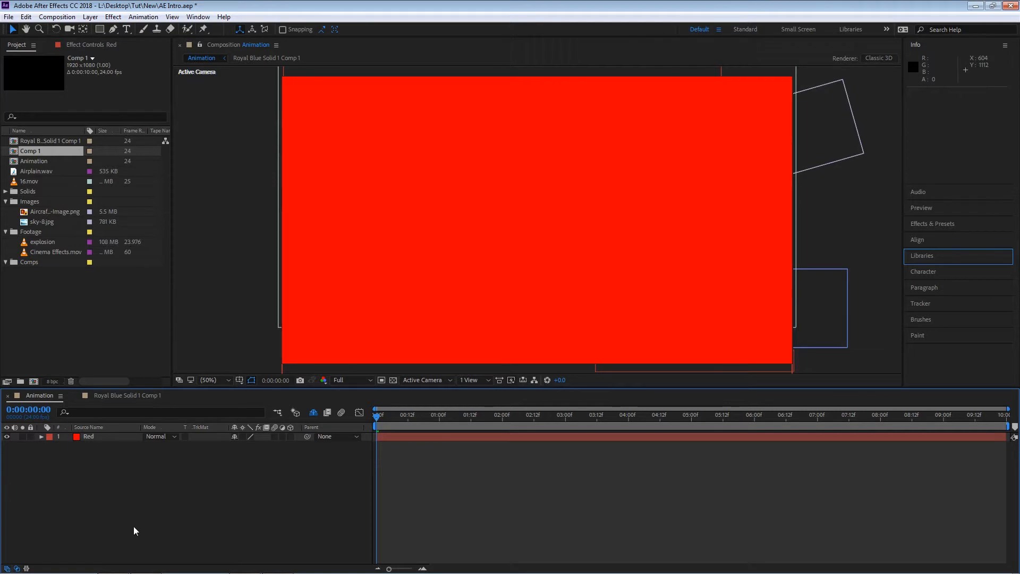
{"action": "left_click", "coordinate": [89, 436]}
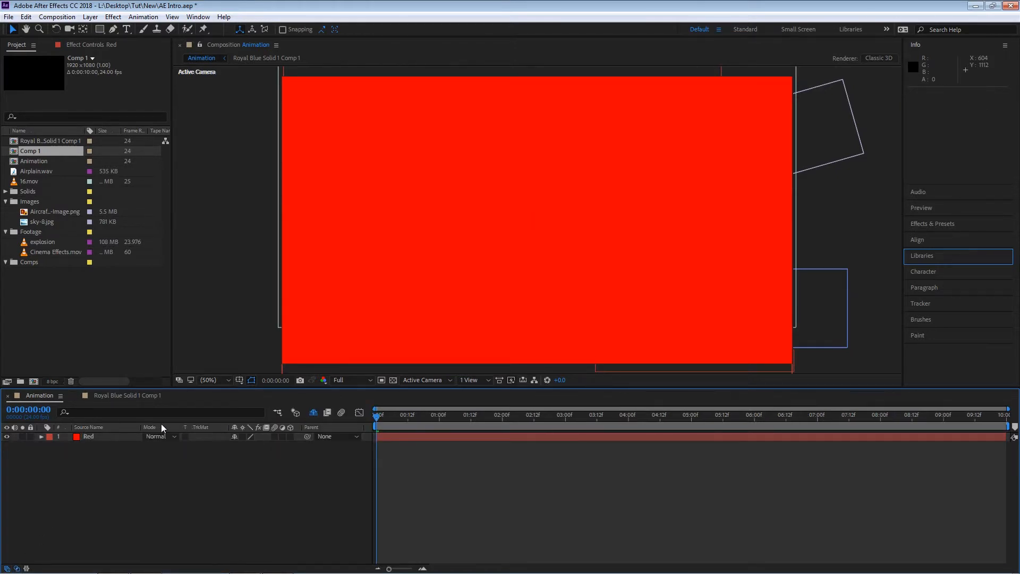
- Set the Red layer's blend mode to Darken and toggle the shy layers switch
{"action": "left_click", "coordinate": [156, 437]}
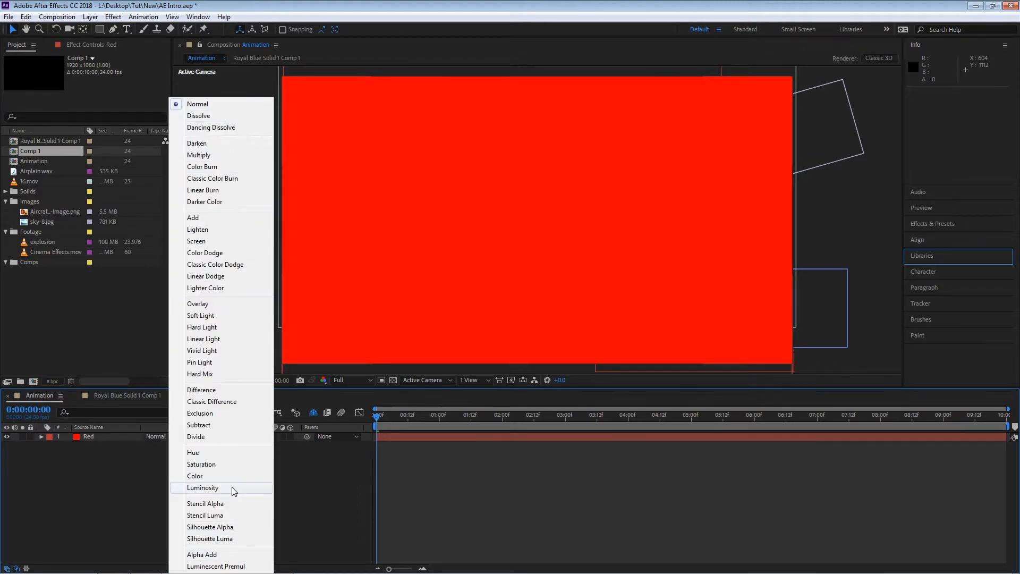
{"action": "mouse_move", "coordinate": [219, 143]}
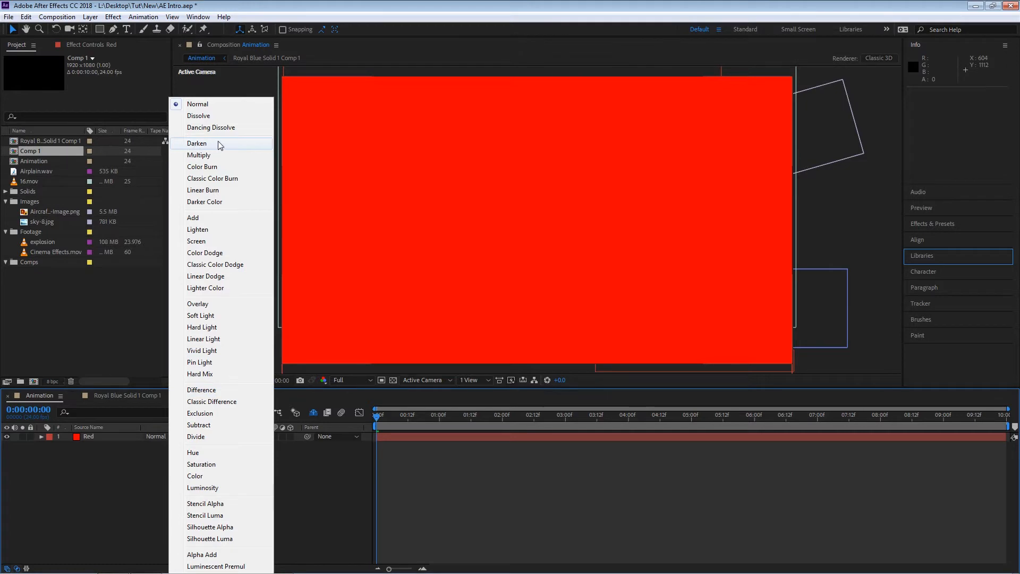
{"action": "left_click", "coordinate": [198, 143]}
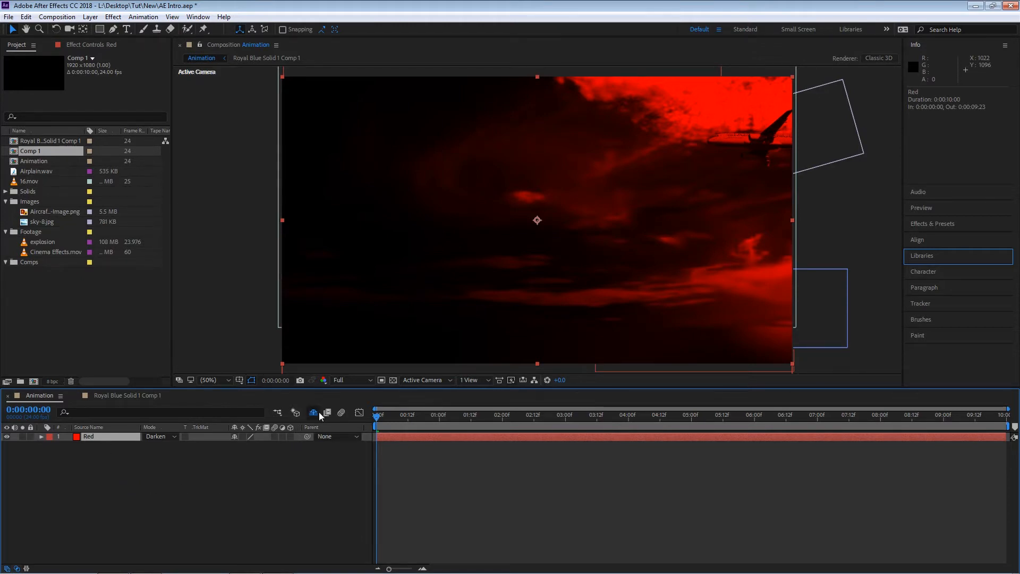
{"action": "left_click", "coordinate": [314, 413]}
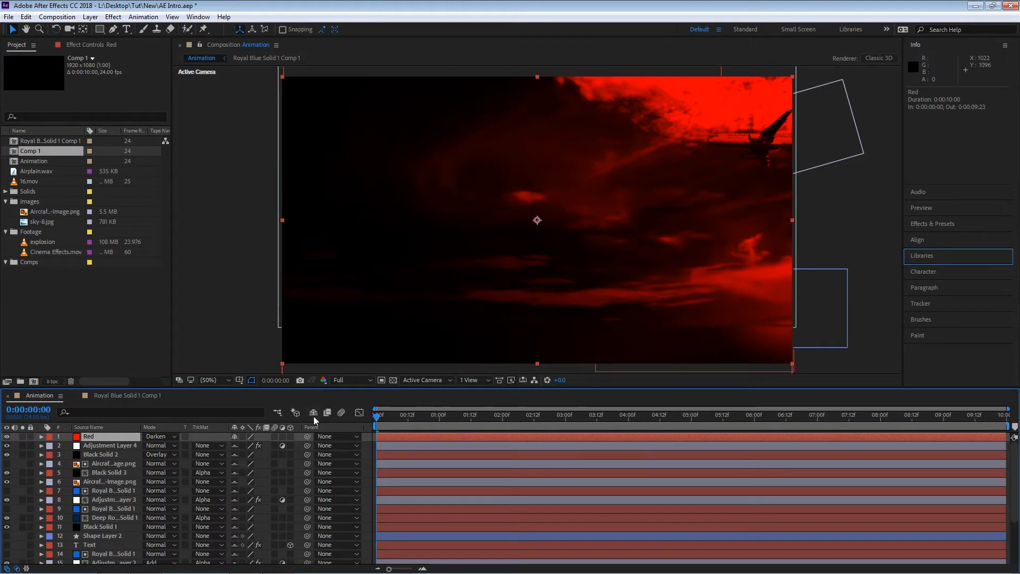
- Switch the Red layer's blend mode to Add
{"action": "left_click", "coordinate": [159, 436]}
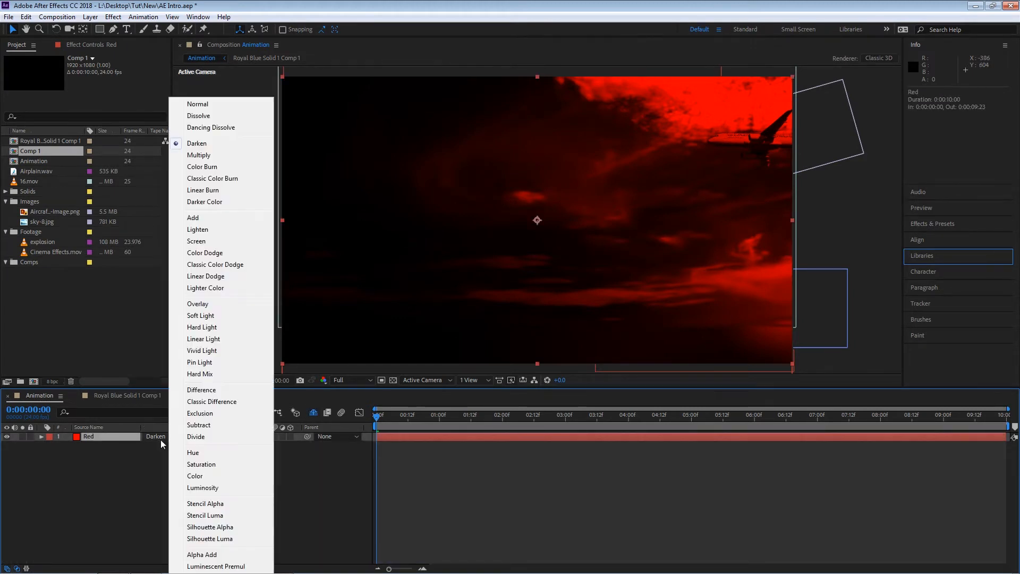
{"action": "mouse_move", "coordinate": [215, 218]}
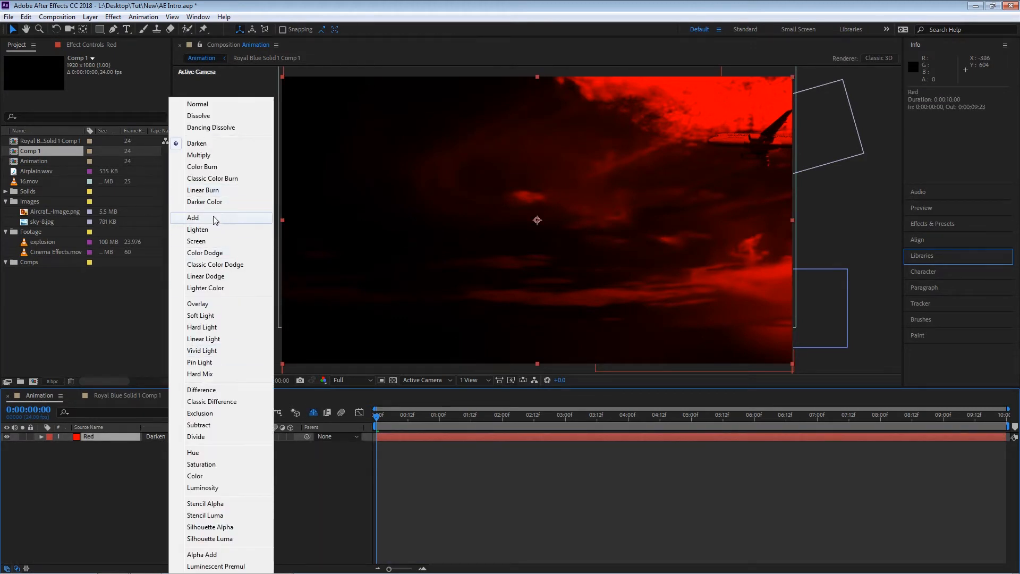
{"action": "left_click", "coordinate": [194, 217]}
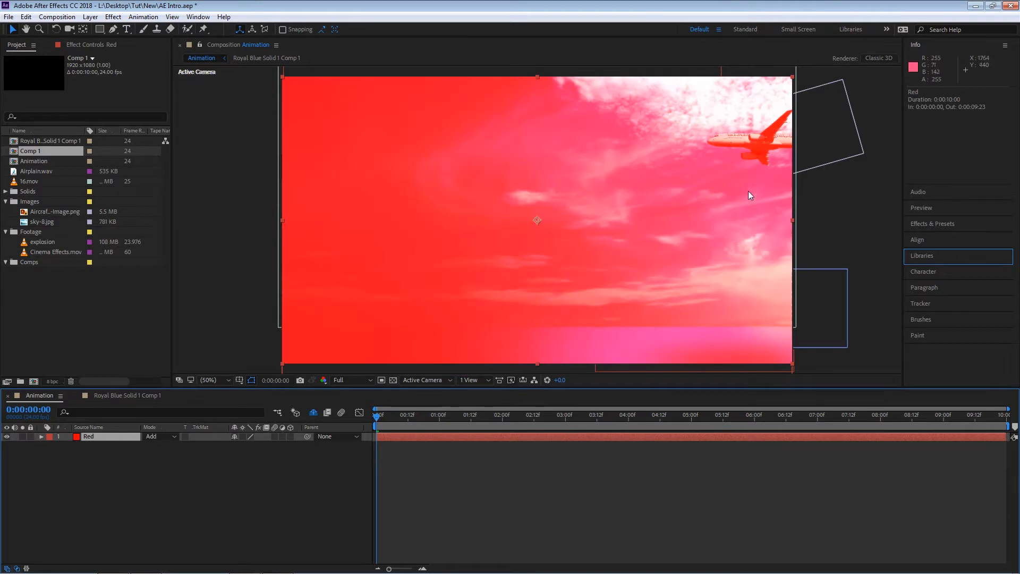
{"action": "mouse_move", "coordinate": [163, 521]}
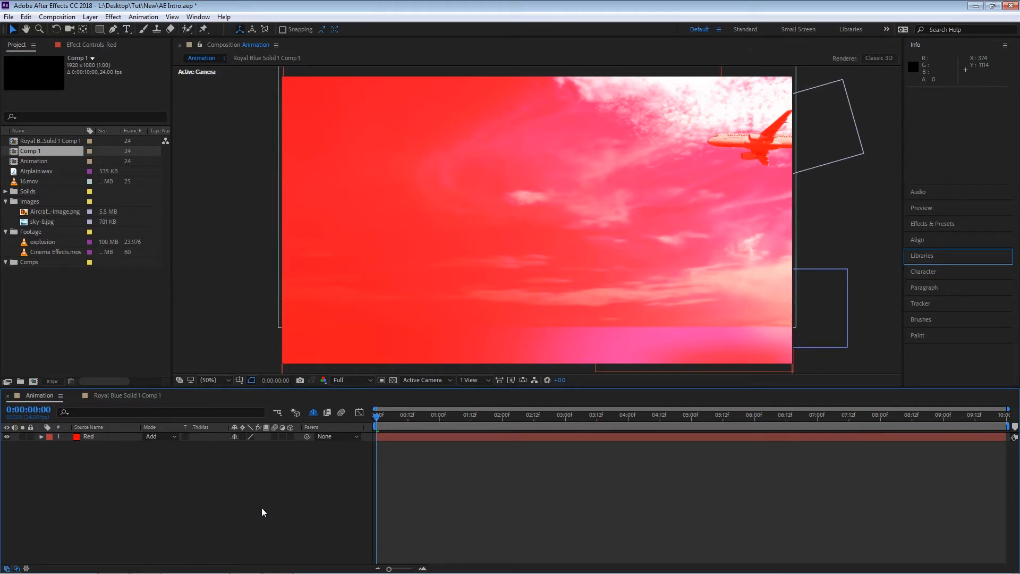
{"action": "mouse_move", "coordinate": [252, 506]}
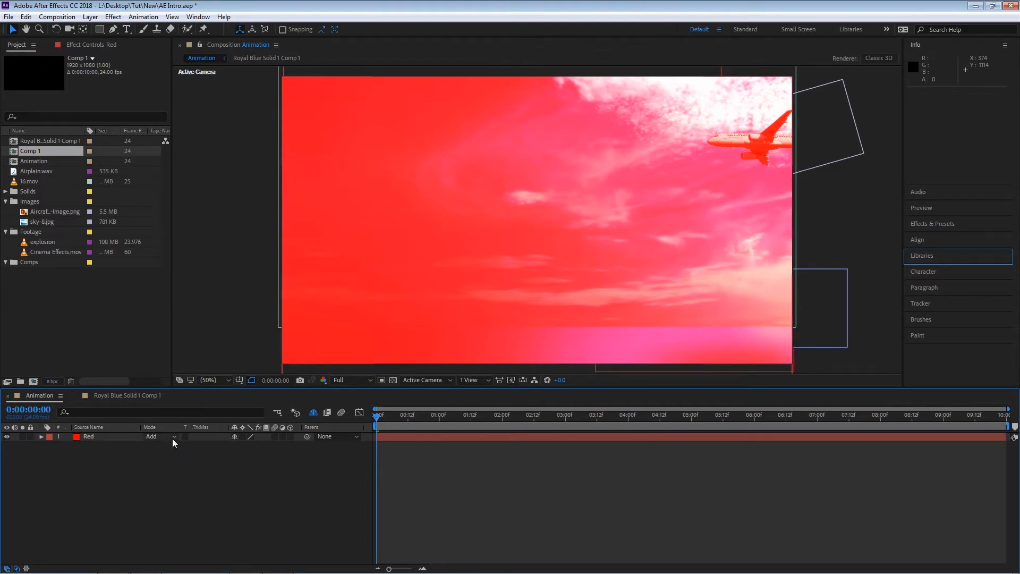
- Choose Lighten for the Red layer, then step forward to Screen
{"action": "left_click", "coordinate": [156, 436]}
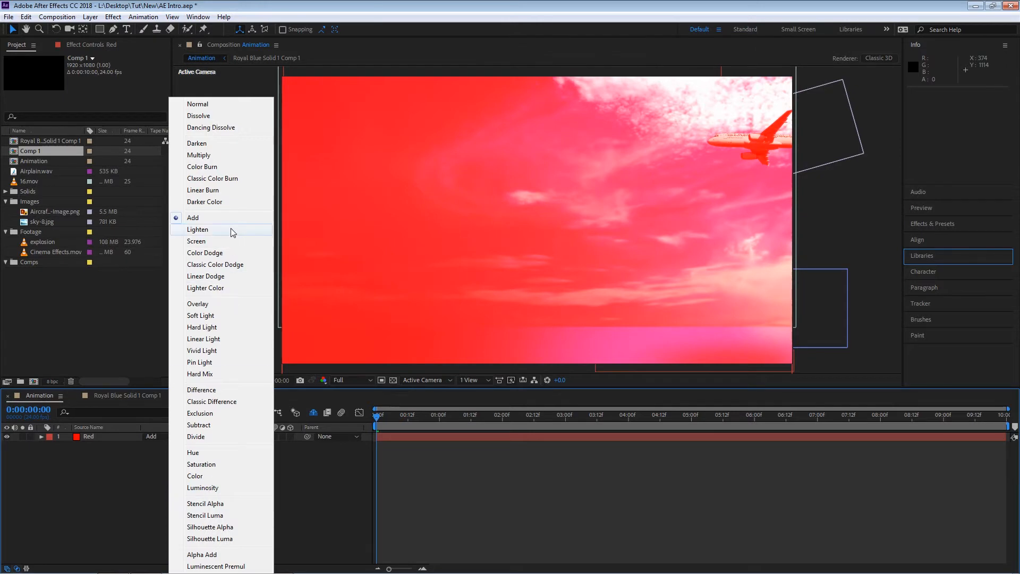
{"action": "left_click", "coordinate": [197, 230]}
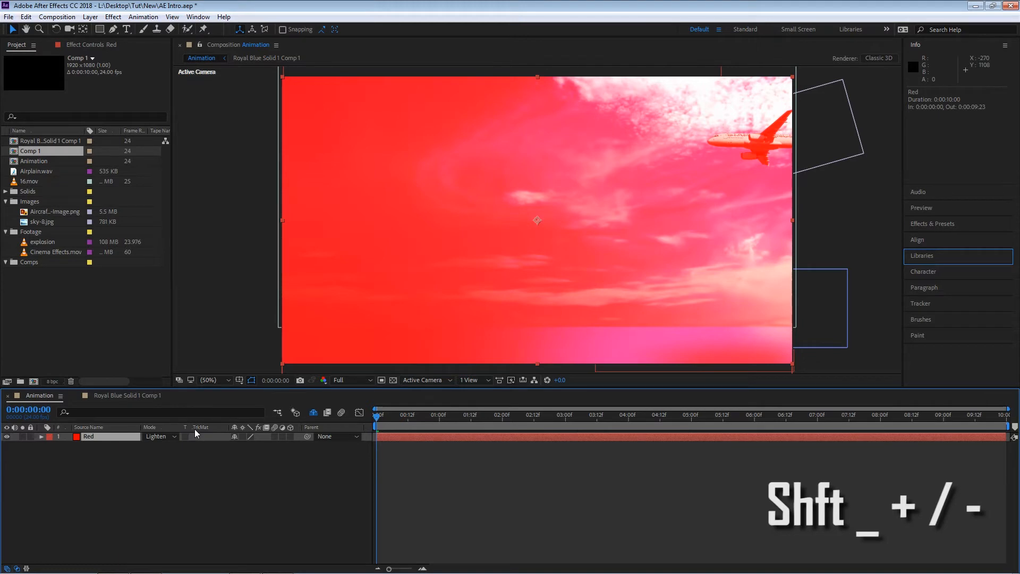
{"action": "left_click", "coordinate": [156, 436]}
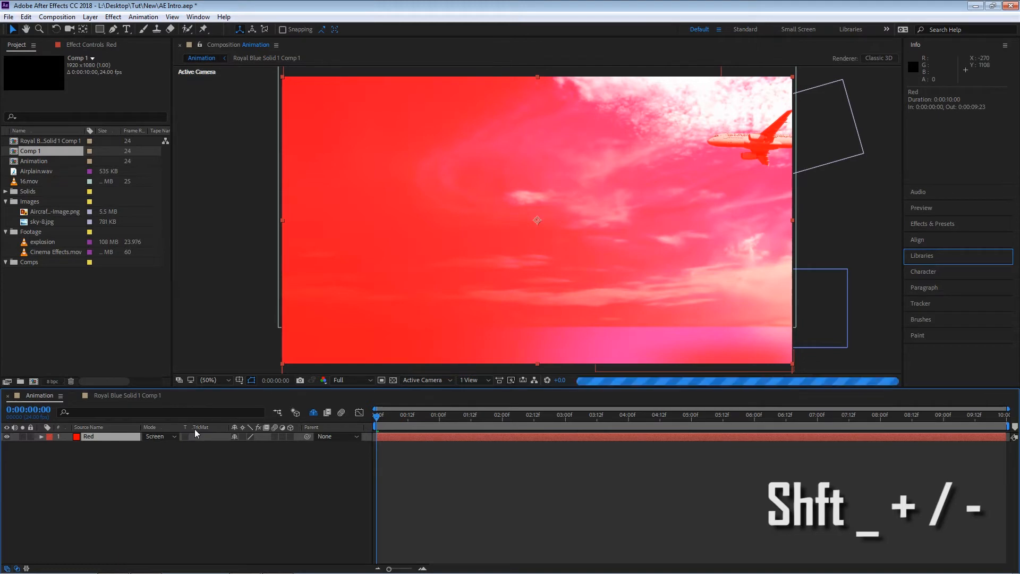
- Cycle the Red layer through Linear Dodge, Lighter Color, Overlay, Hard Light, ending on Soft Light
{"action": "left_click", "coordinate": [158, 437]}
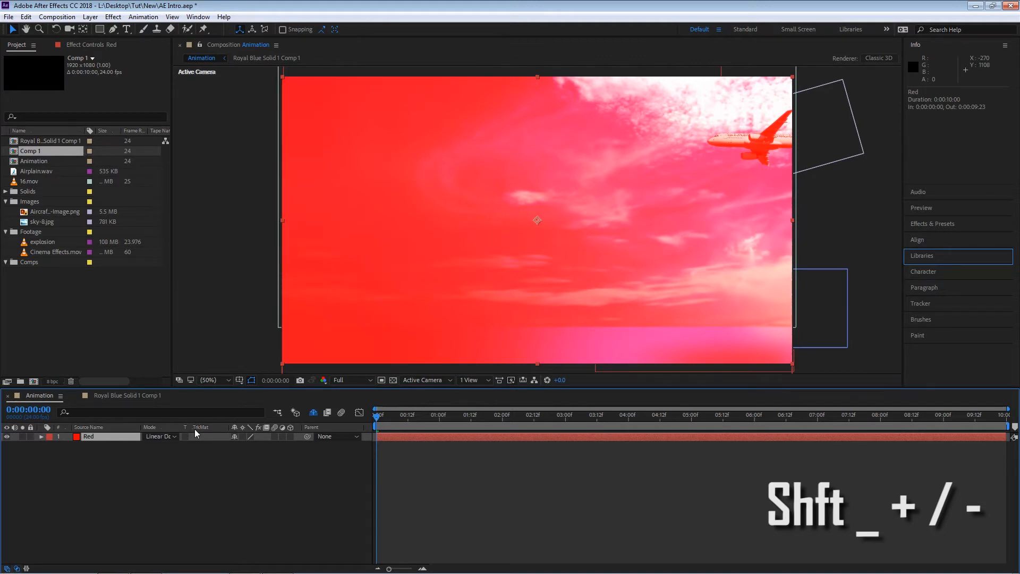
{"action": "left_click", "coordinate": [159, 435]}
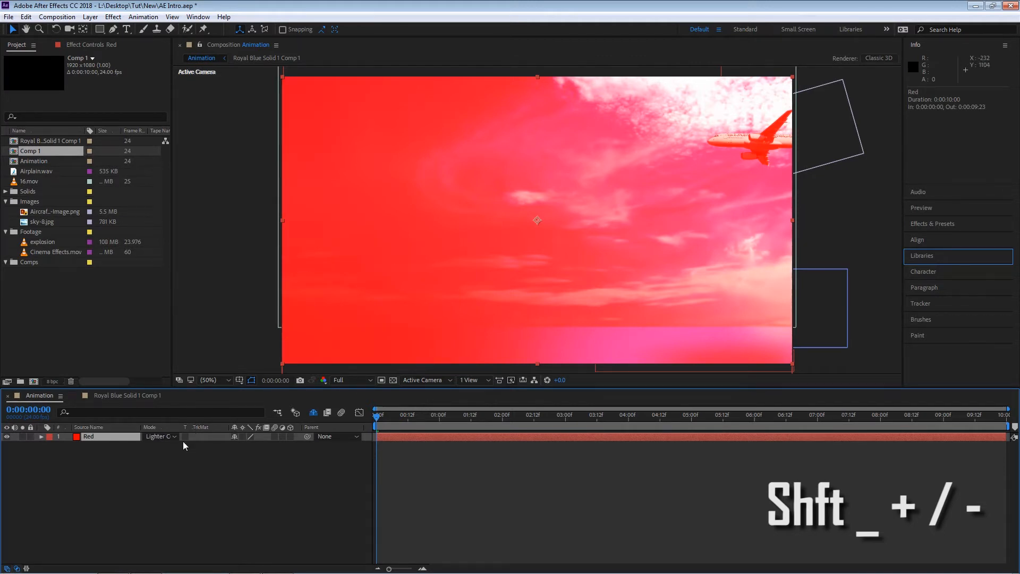
{"action": "left_click", "coordinate": [159, 436]}
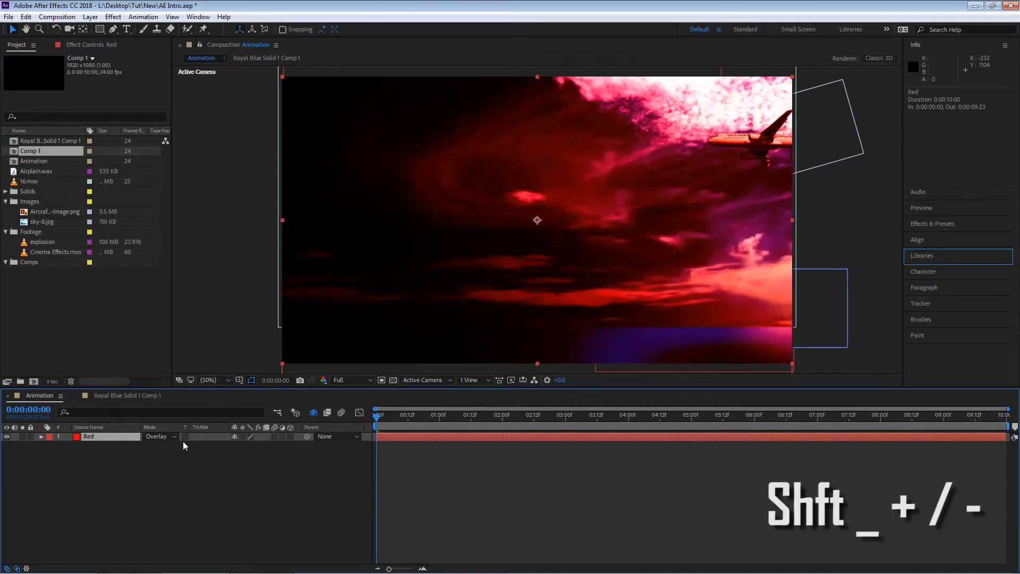
{"action": "left_click", "coordinate": [157, 436]}
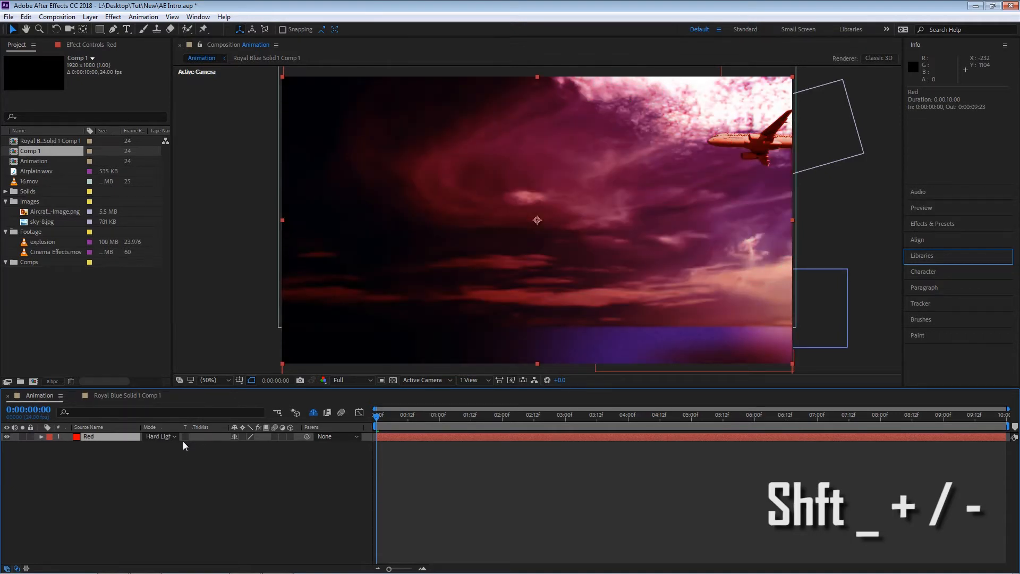
{"action": "left_click", "coordinate": [159, 435]}
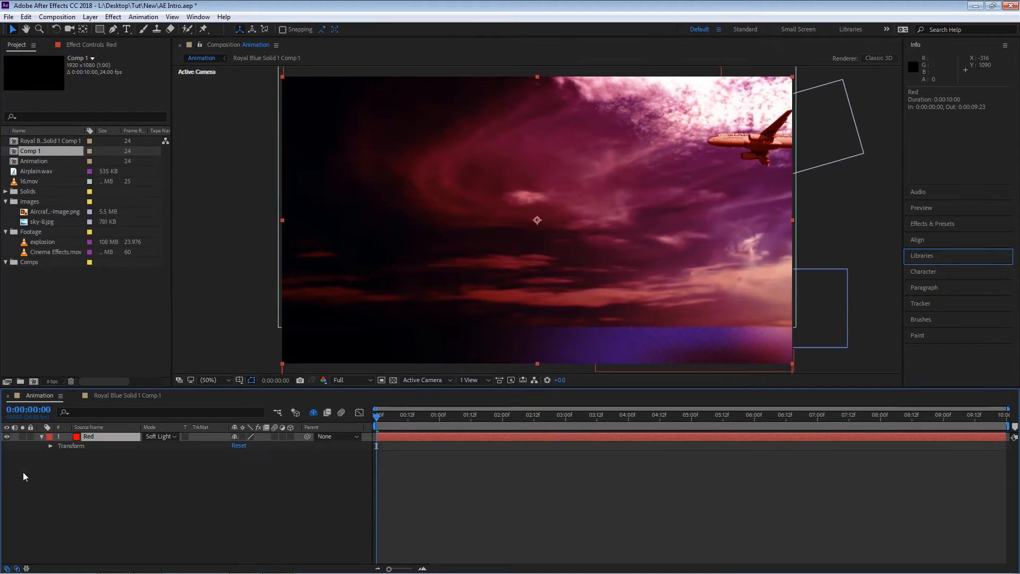
- Set the Red layer's Transform opacity to 50 and cycle its mode to Hard Light
{"action": "left_click", "coordinate": [51, 446]}
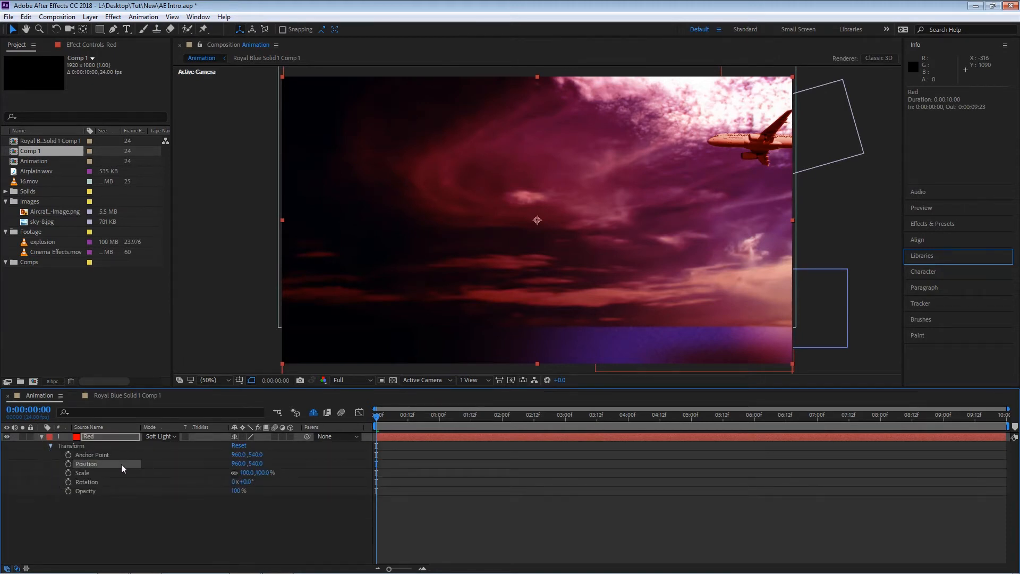
{"action": "double_click", "coordinate": [238, 490]}
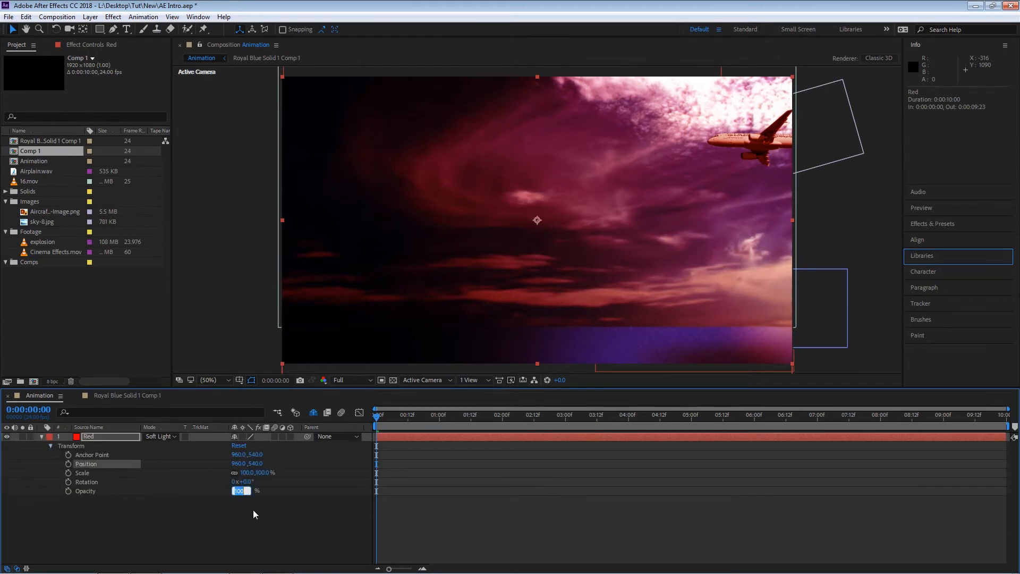
{"action": "type", "text": "50"}
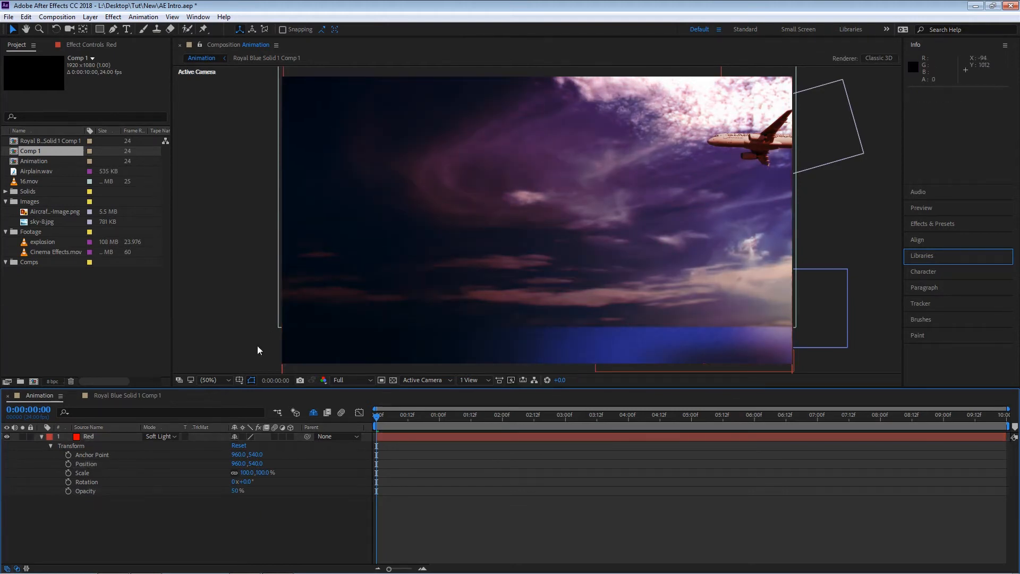
{"action": "left_click", "coordinate": [158, 436]}
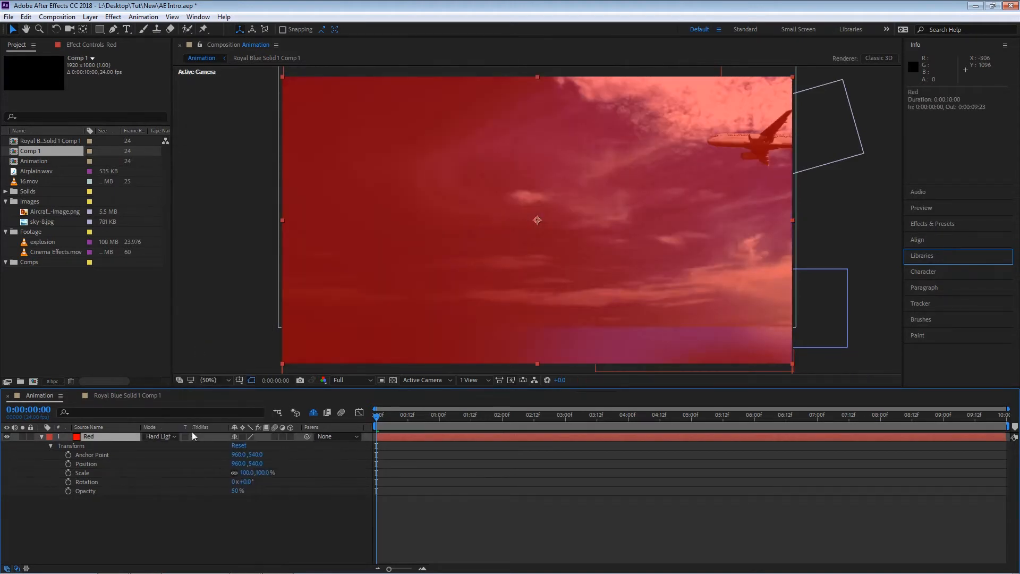
- Choose Soft Light from the Red layer's Mode dropdown
{"action": "left_click", "coordinate": [160, 436]}
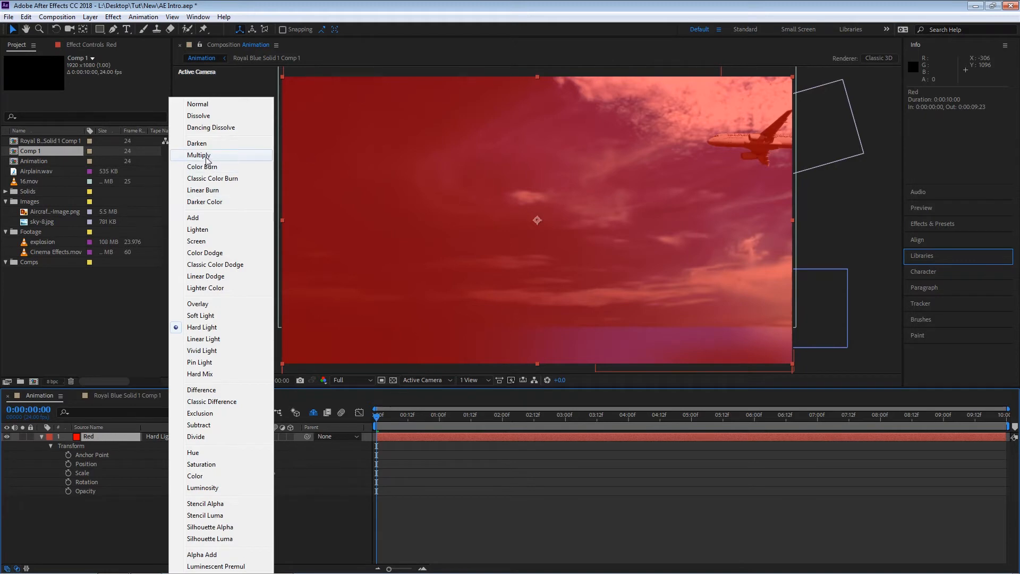
{"action": "left_click", "coordinate": [200, 155]}
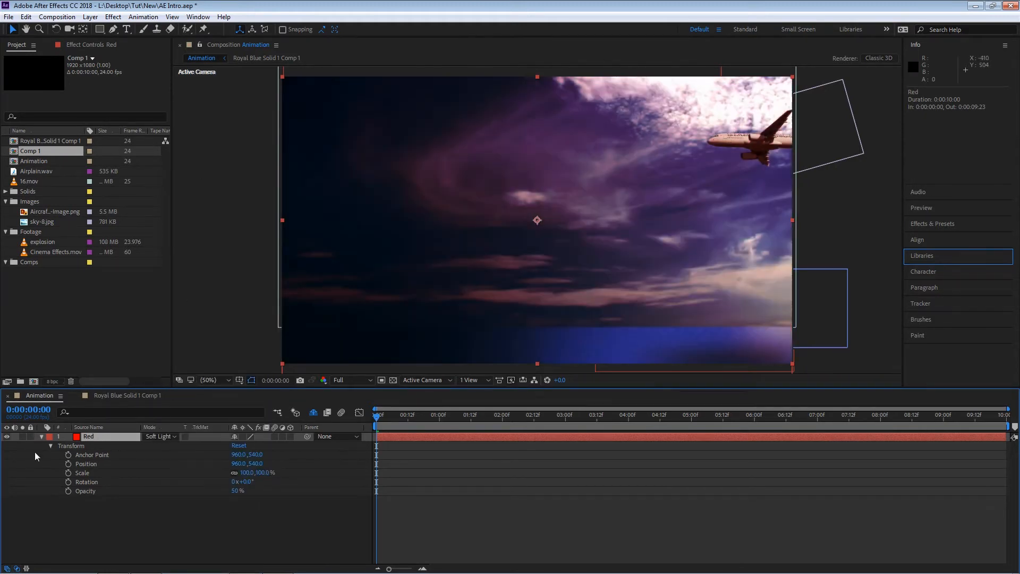
{"action": "mouse_move", "coordinate": [55, 510]}
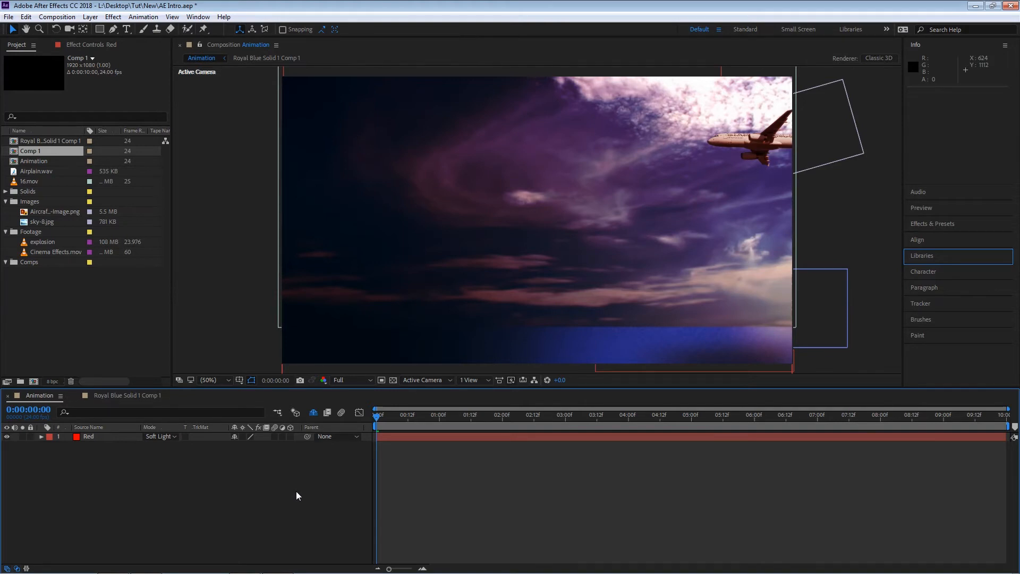
- Create a full-frame white solid named Ws above the Red layer
{"action": "key", "text": "ctrl+y"}
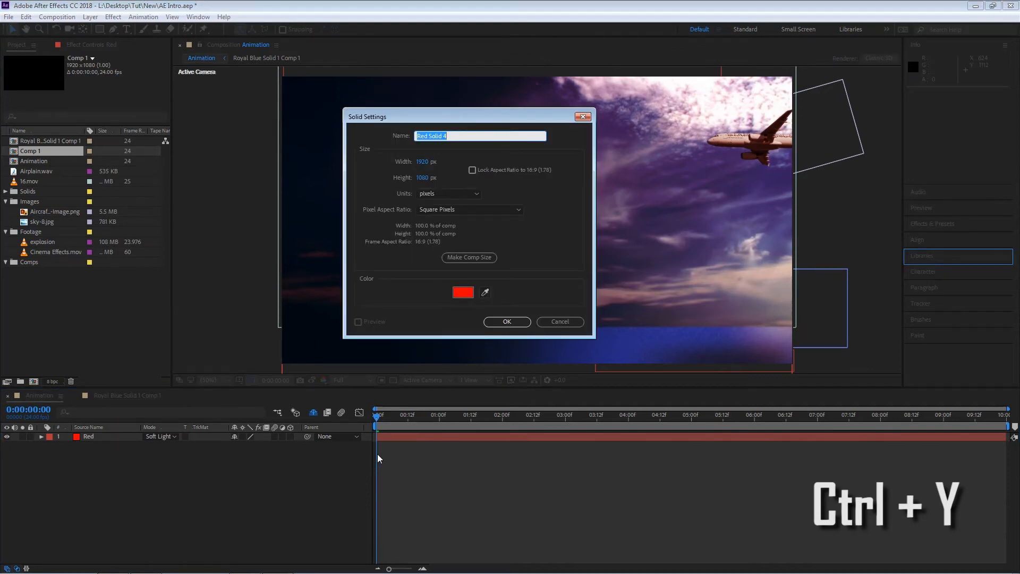
{"action": "left_click", "coordinate": [463, 292]}
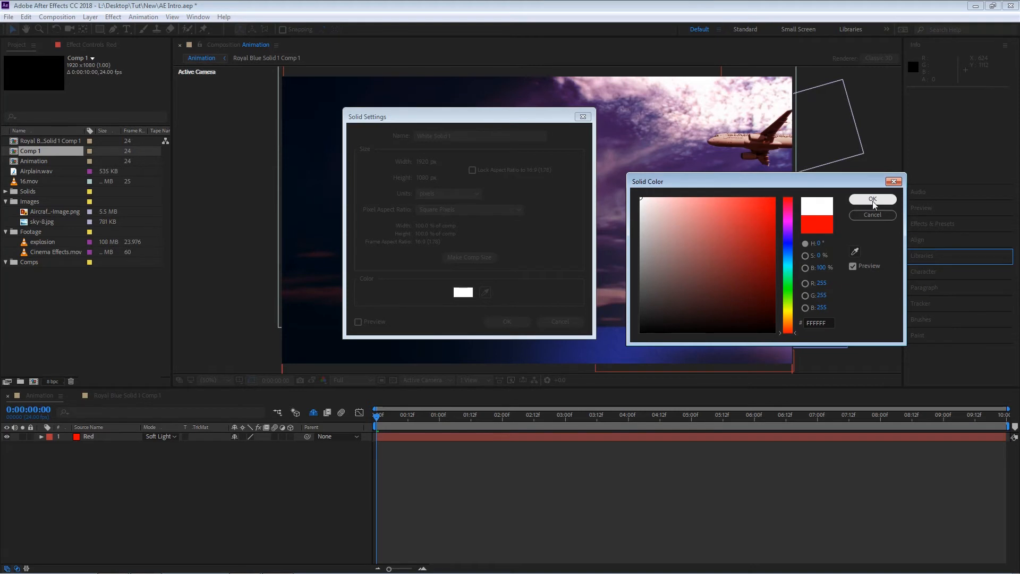
{"action": "left_click", "coordinate": [872, 199]}
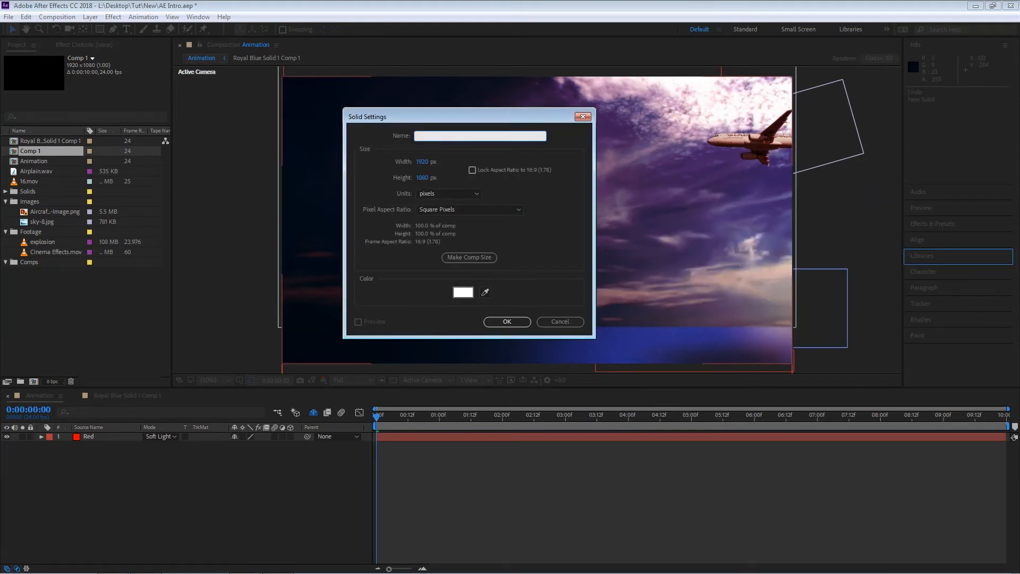
{"action": "type", "text": "Ws"}
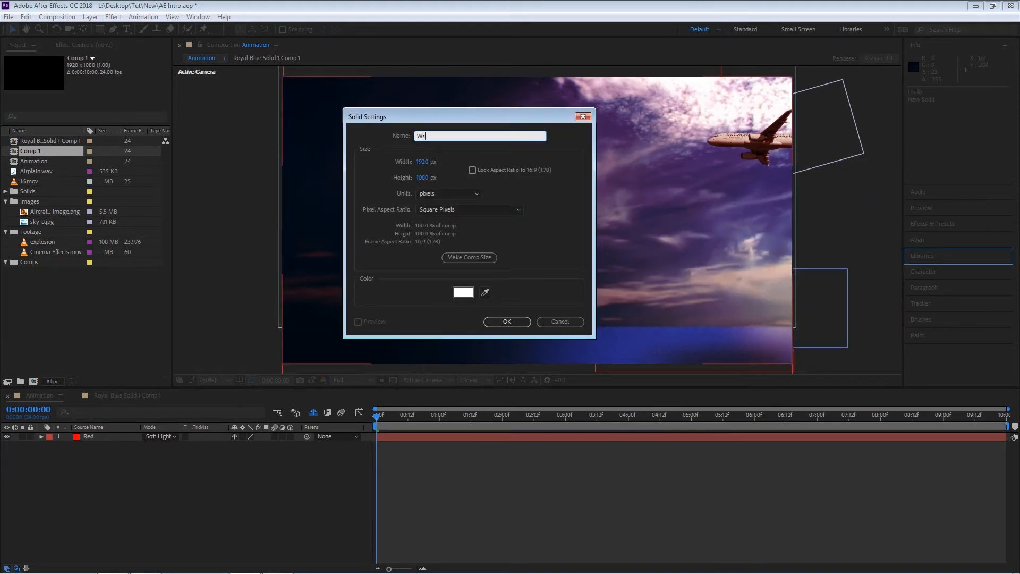
{"action": "left_click", "coordinate": [507, 322]}
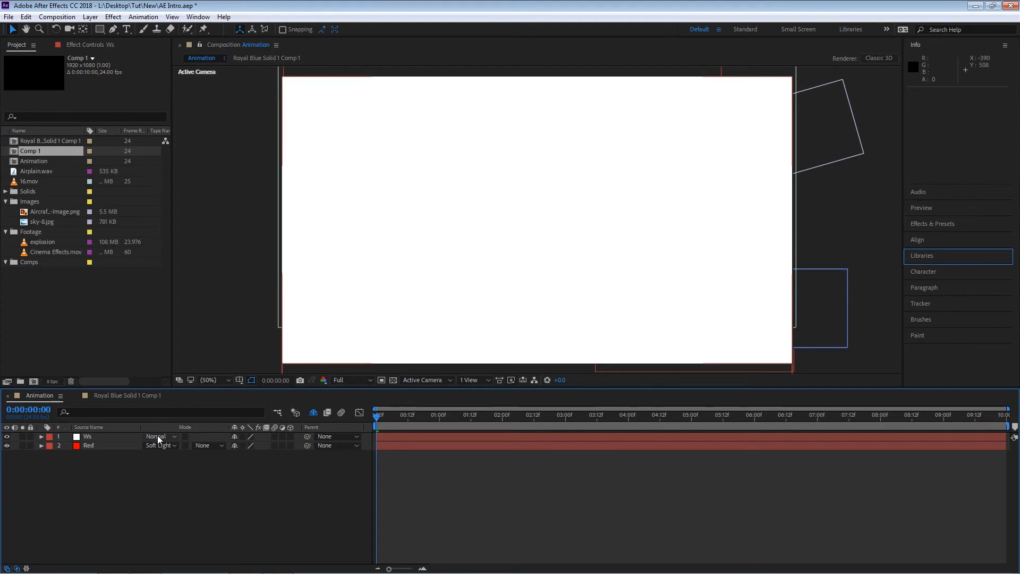
- Select the white Ws solid layer in the timeline
{"action": "left_click", "coordinate": [157, 437]}
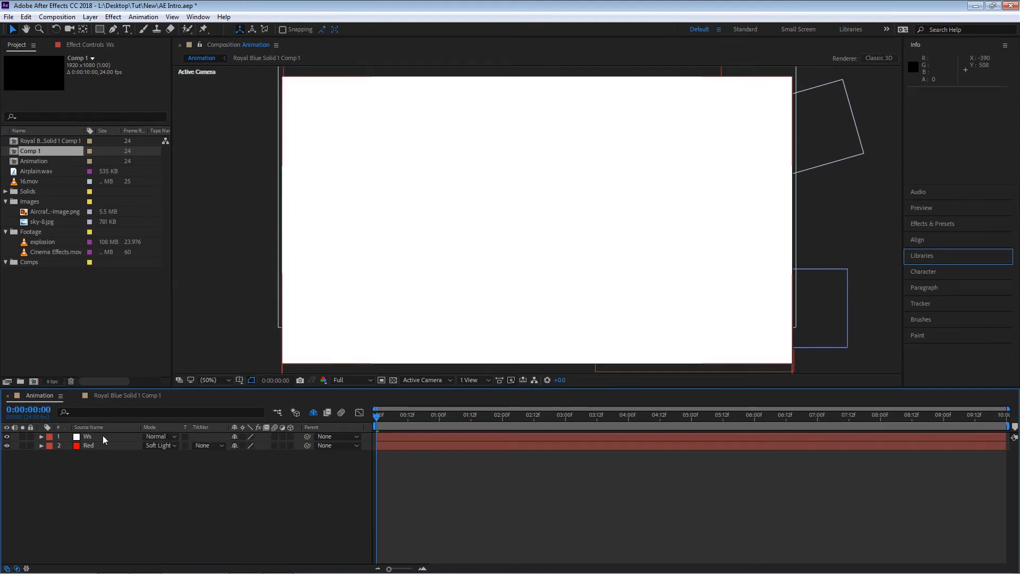
{"action": "left_click", "coordinate": [88, 436]}
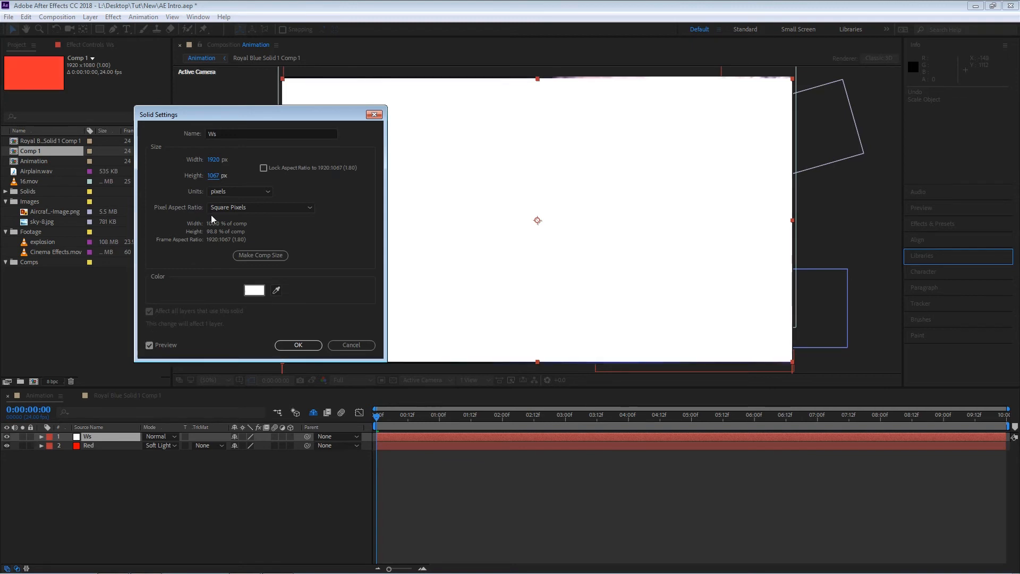
- Shorten the Ws solid's height to 959 px, exposing sky strips above and below
{"action": "type", "text": "1045"}
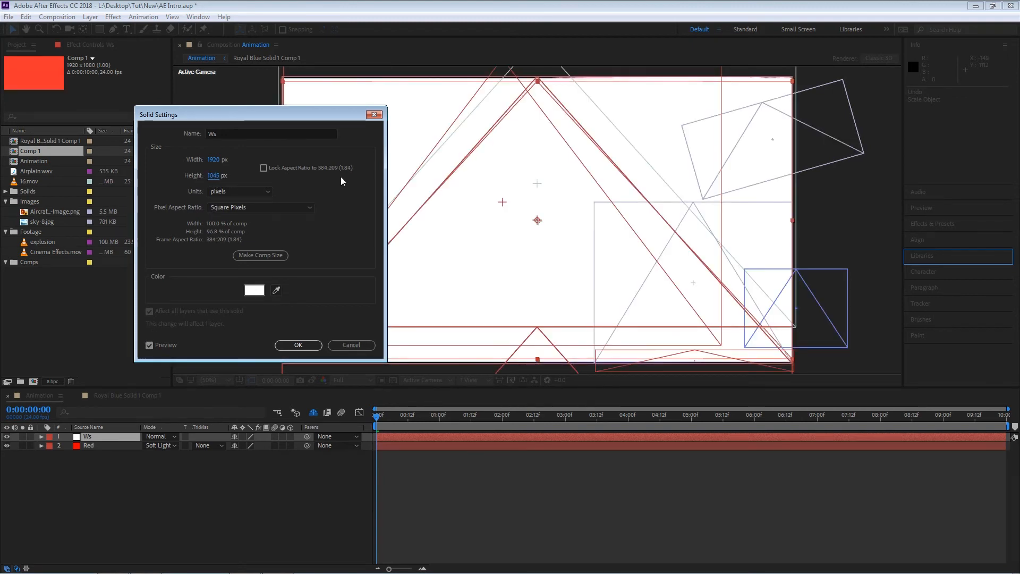
{"action": "type", "text": "980"}
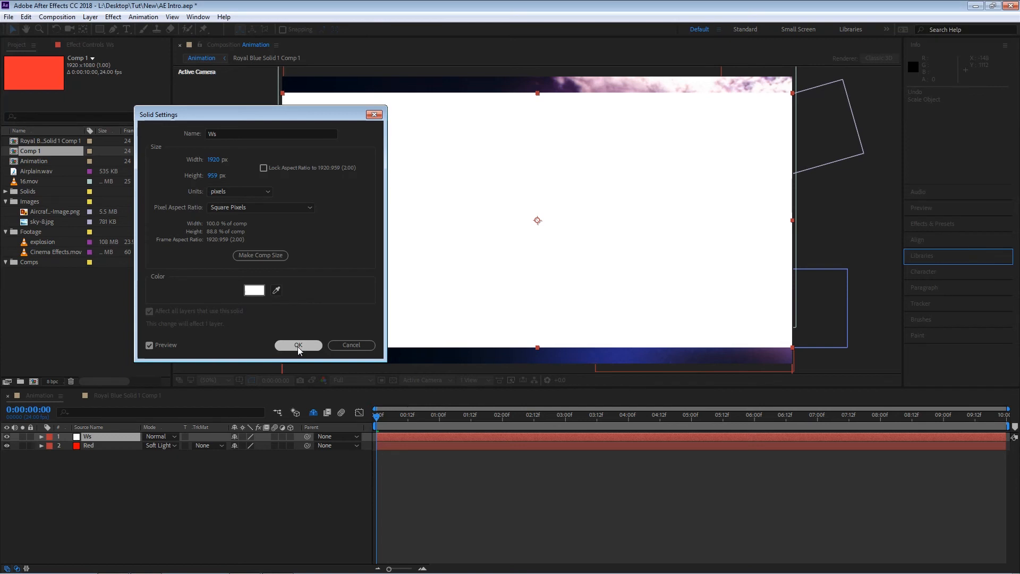
{"action": "left_click", "coordinate": [299, 346]}
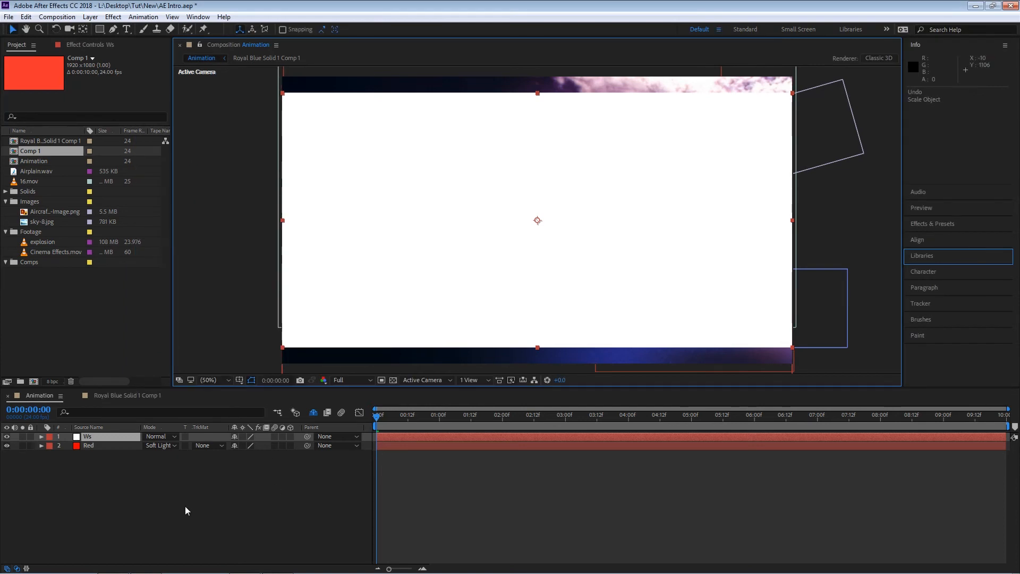
- Set the Ws layer's blend mode to Stencil Alpha
{"action": "left_click", "coordinate": [155, 435]}
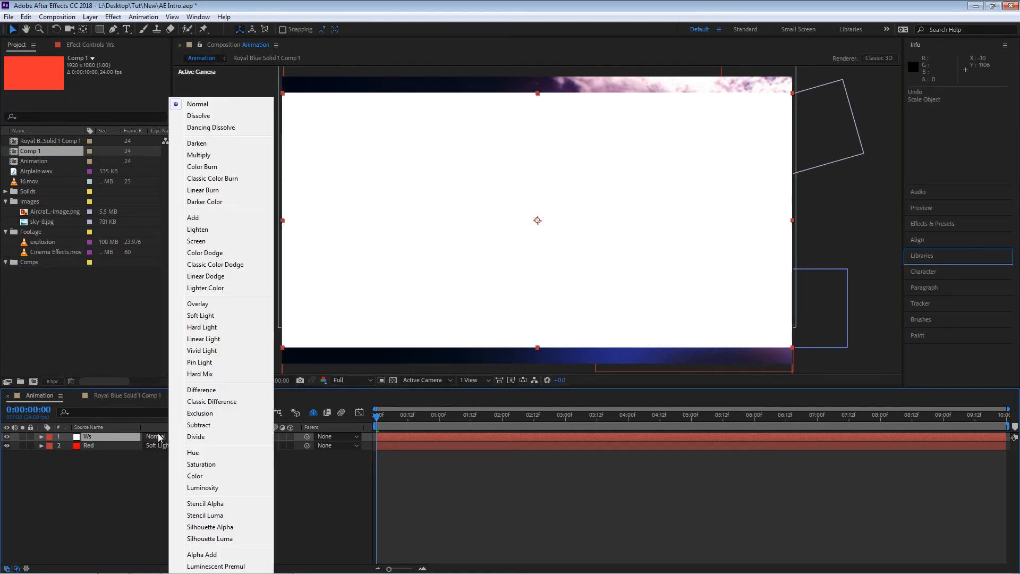
{"action": "mouse_move", "coordinate": [209, 539]}
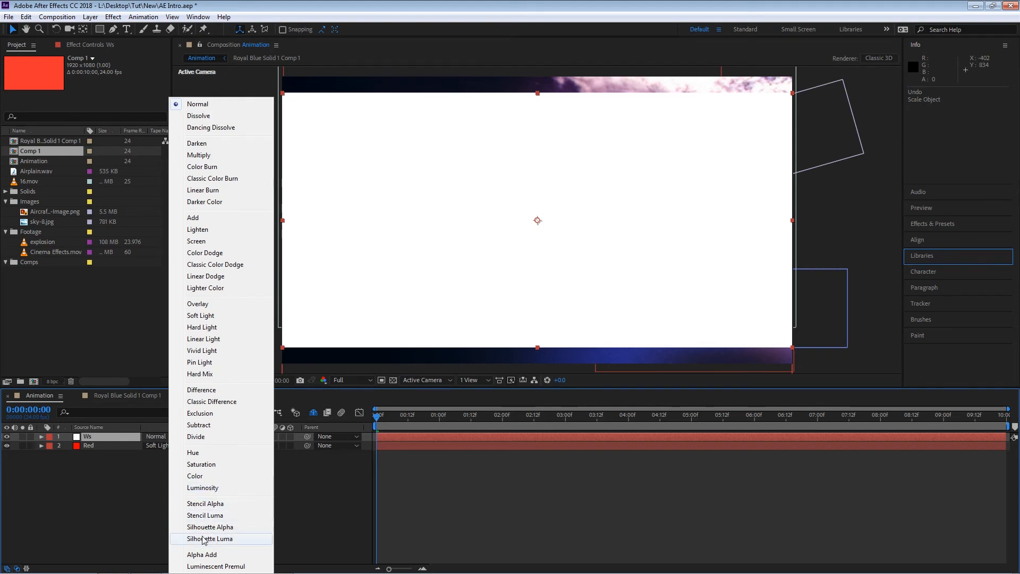
{"action": "mouse_move", "coordinate": [209, 526]}
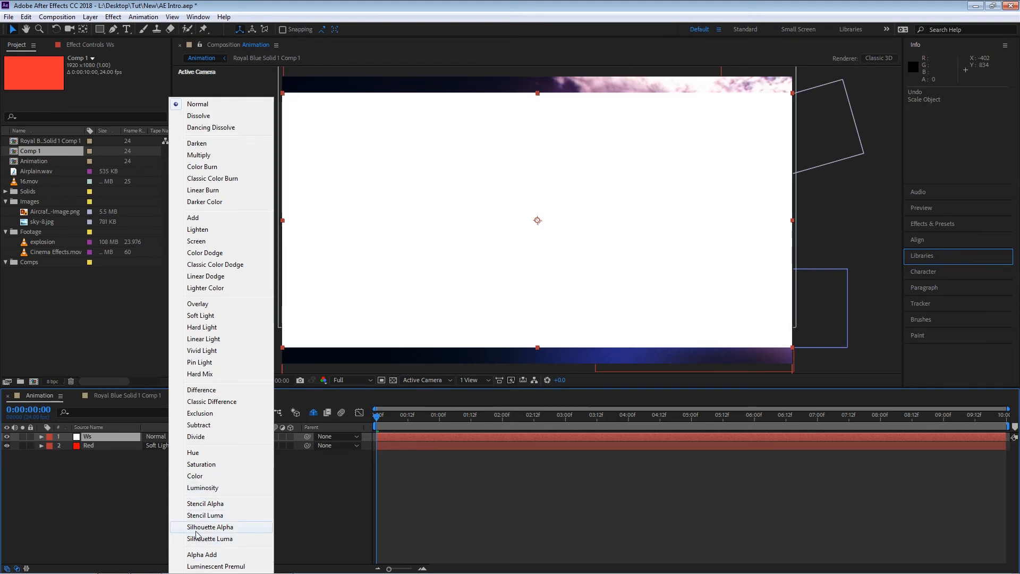
{"action": "mouse_move", "coordinate": [206, 503]}
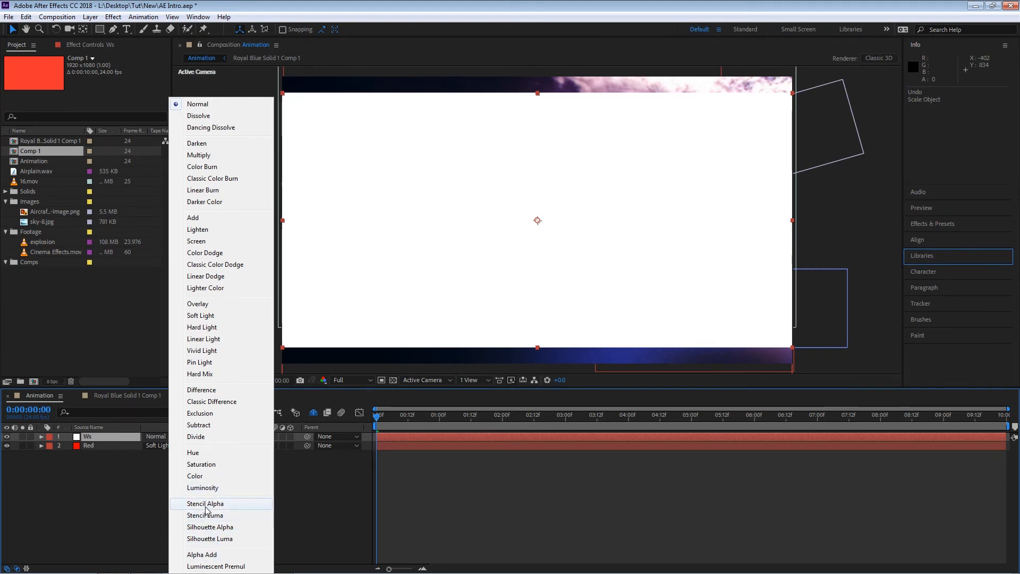
{"action": "left_click", "coordinate": [206, 503]}
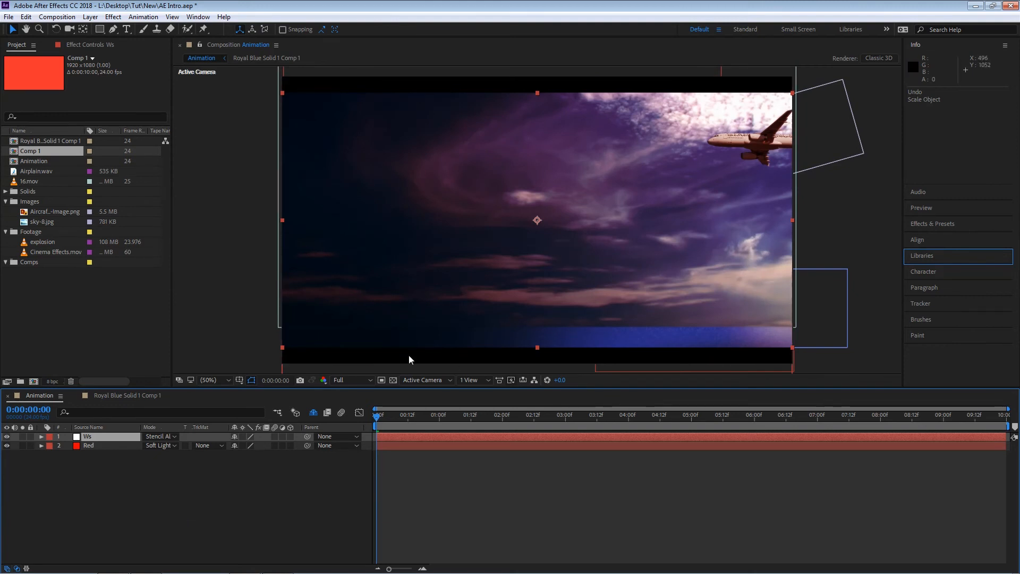
{"action": "mouse_move", "coordinate": [144, 65]}
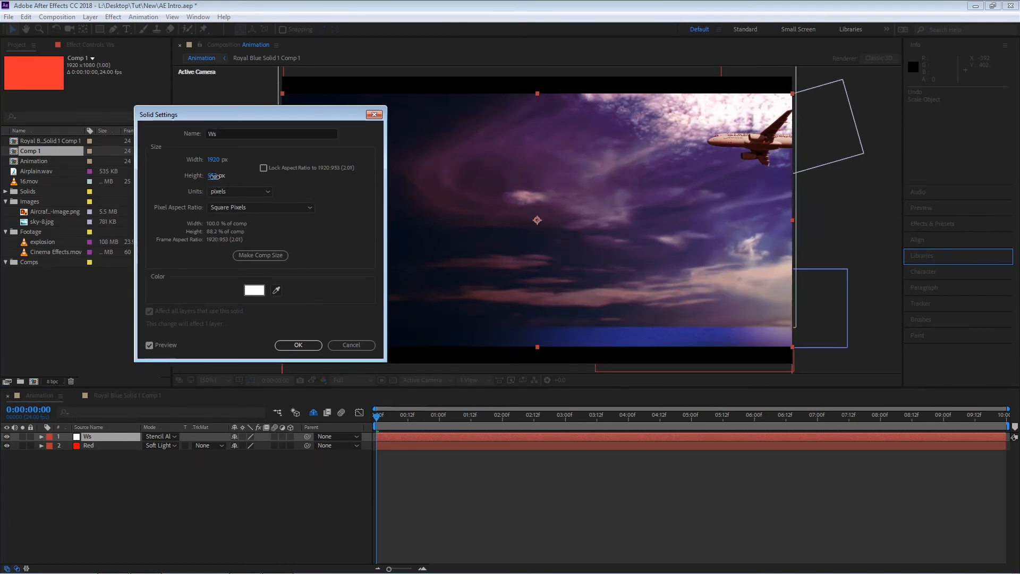
- Reduce the Ws solid height to 875 px and reapply Stencil Alpha mode
{"action": "type", "text": "885"}
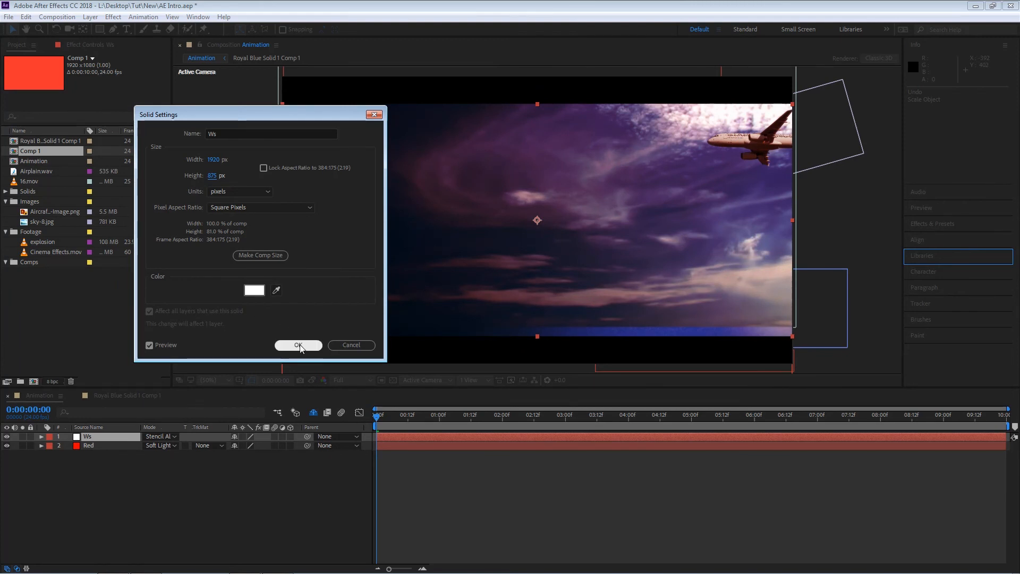
{"action": "left_click", "coordinate": [298, 345]}
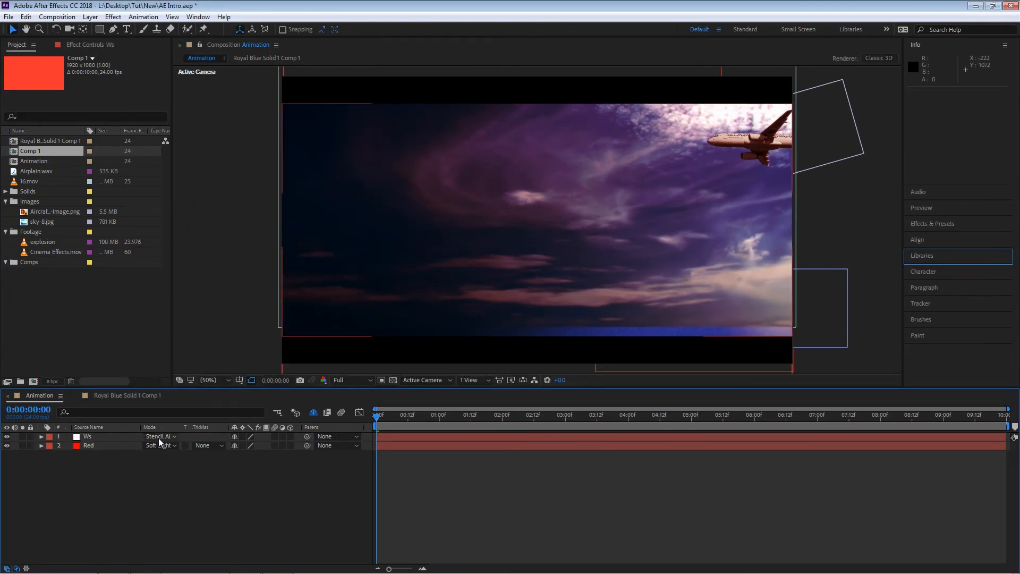
{"action": "left_click", "coordinate": [159, 435]}
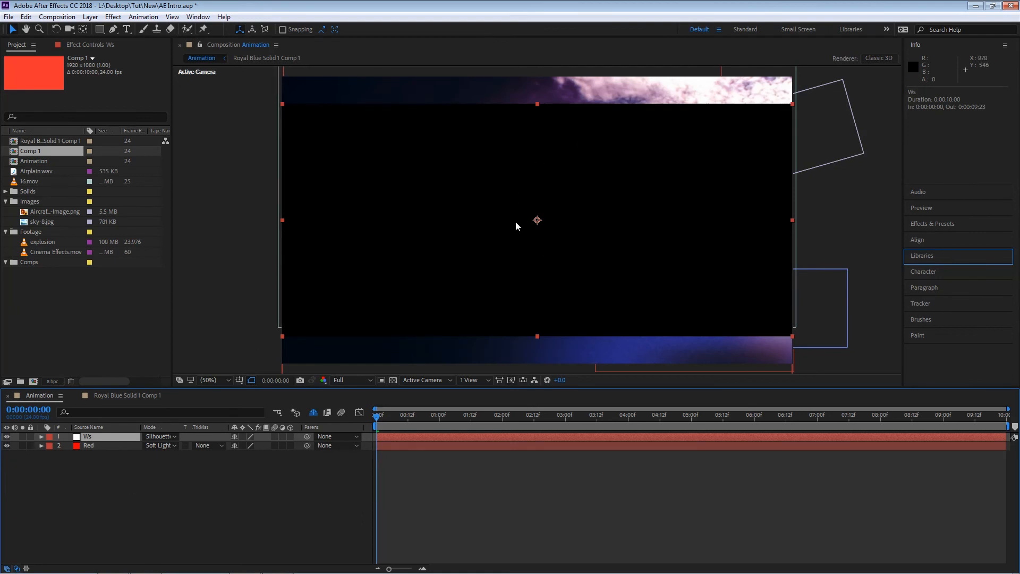
{"action": "left_click", "coordinate": [158, 436]}
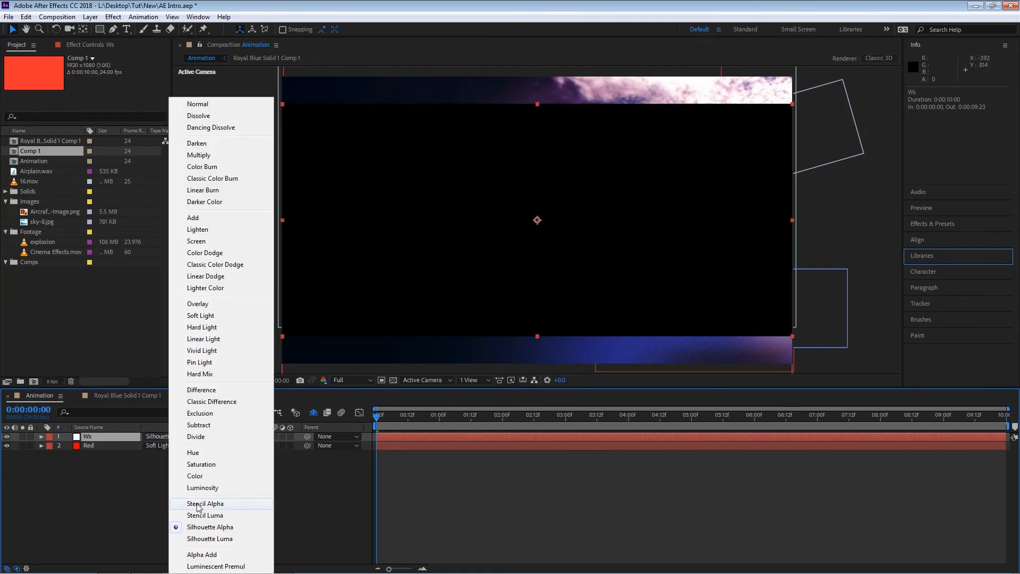
{"action": "left_click", "coordinate": [205, 504]}
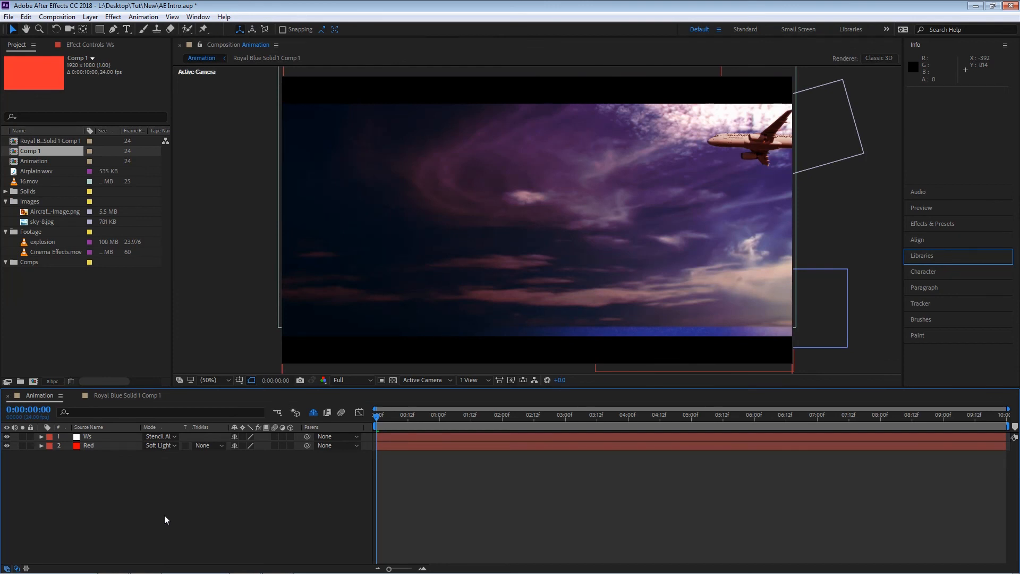